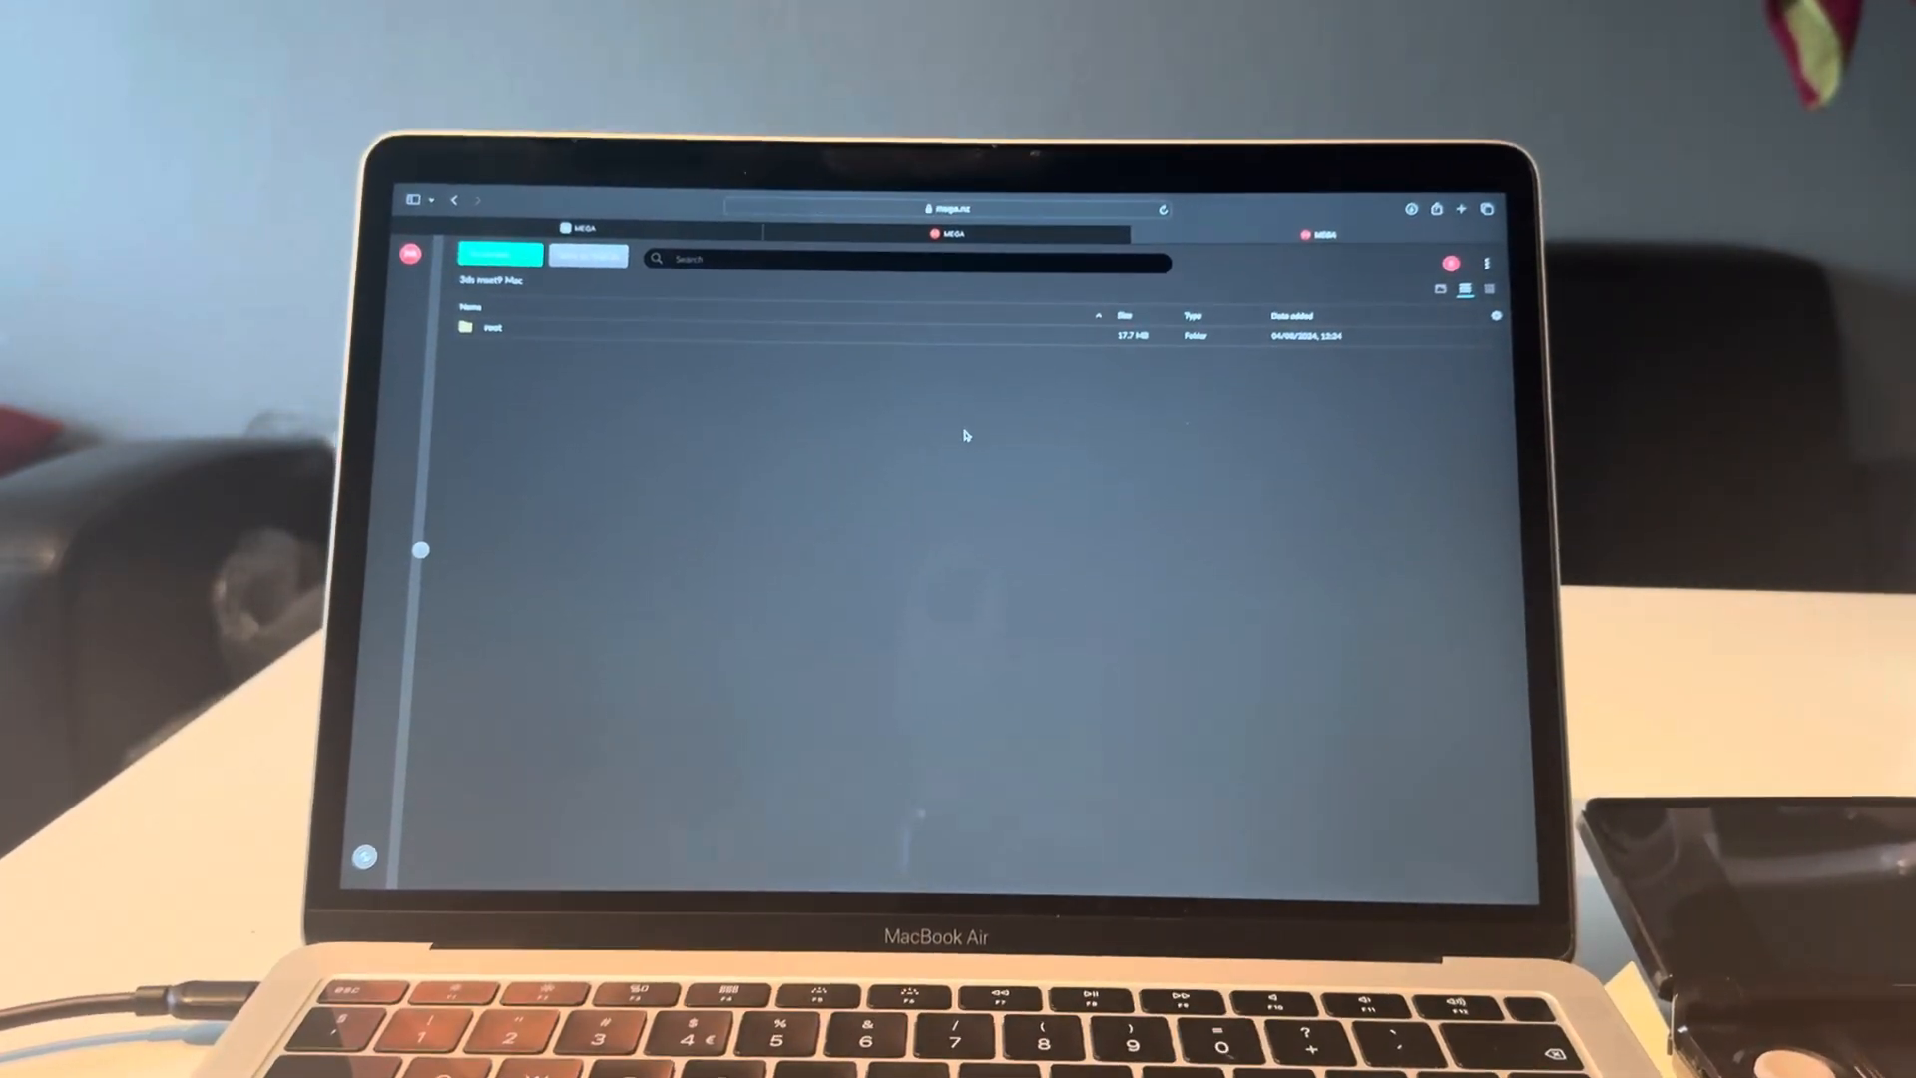
# Download the shared MSET9 folder from MEGA to the Mac
pyautogui.click(499, 253)
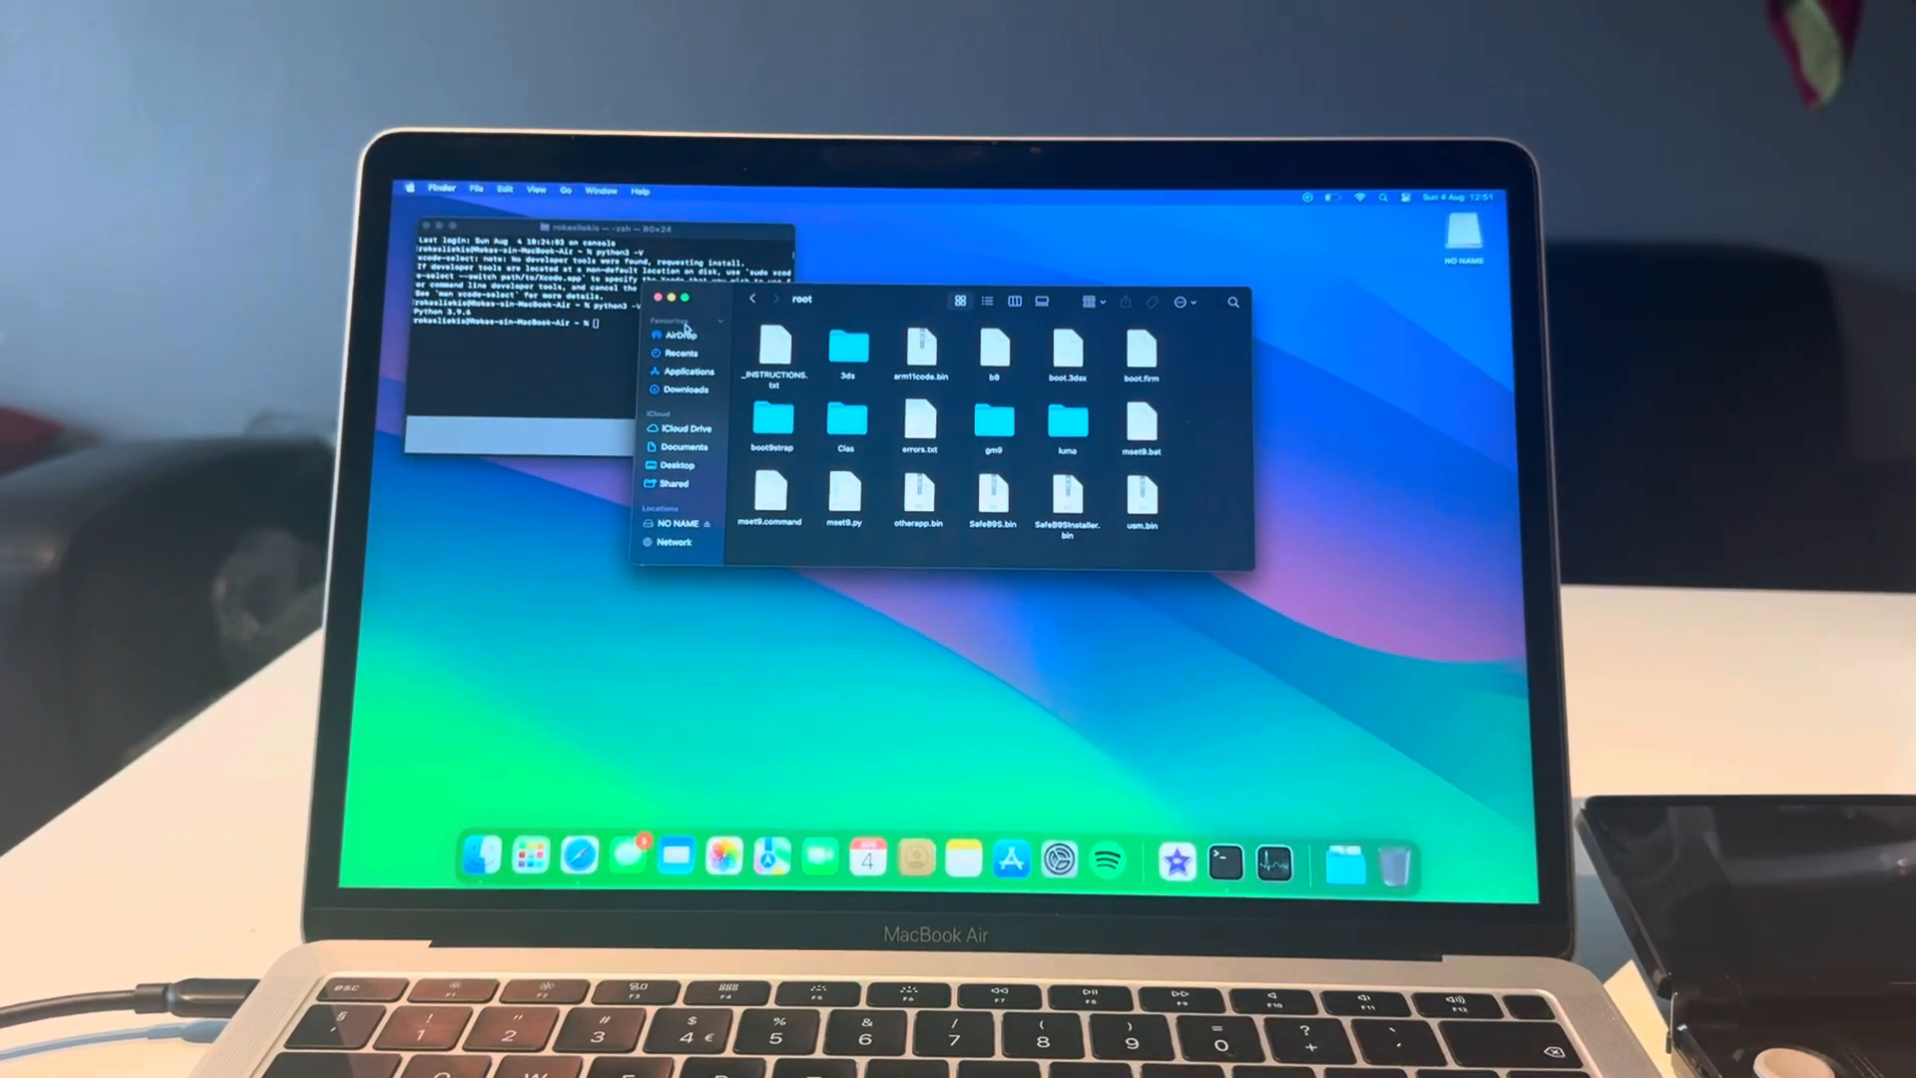
# Select all the downloaded MSET9 files to copy onto the NO NAME SD card root
pyautogui.press('cmd+a')
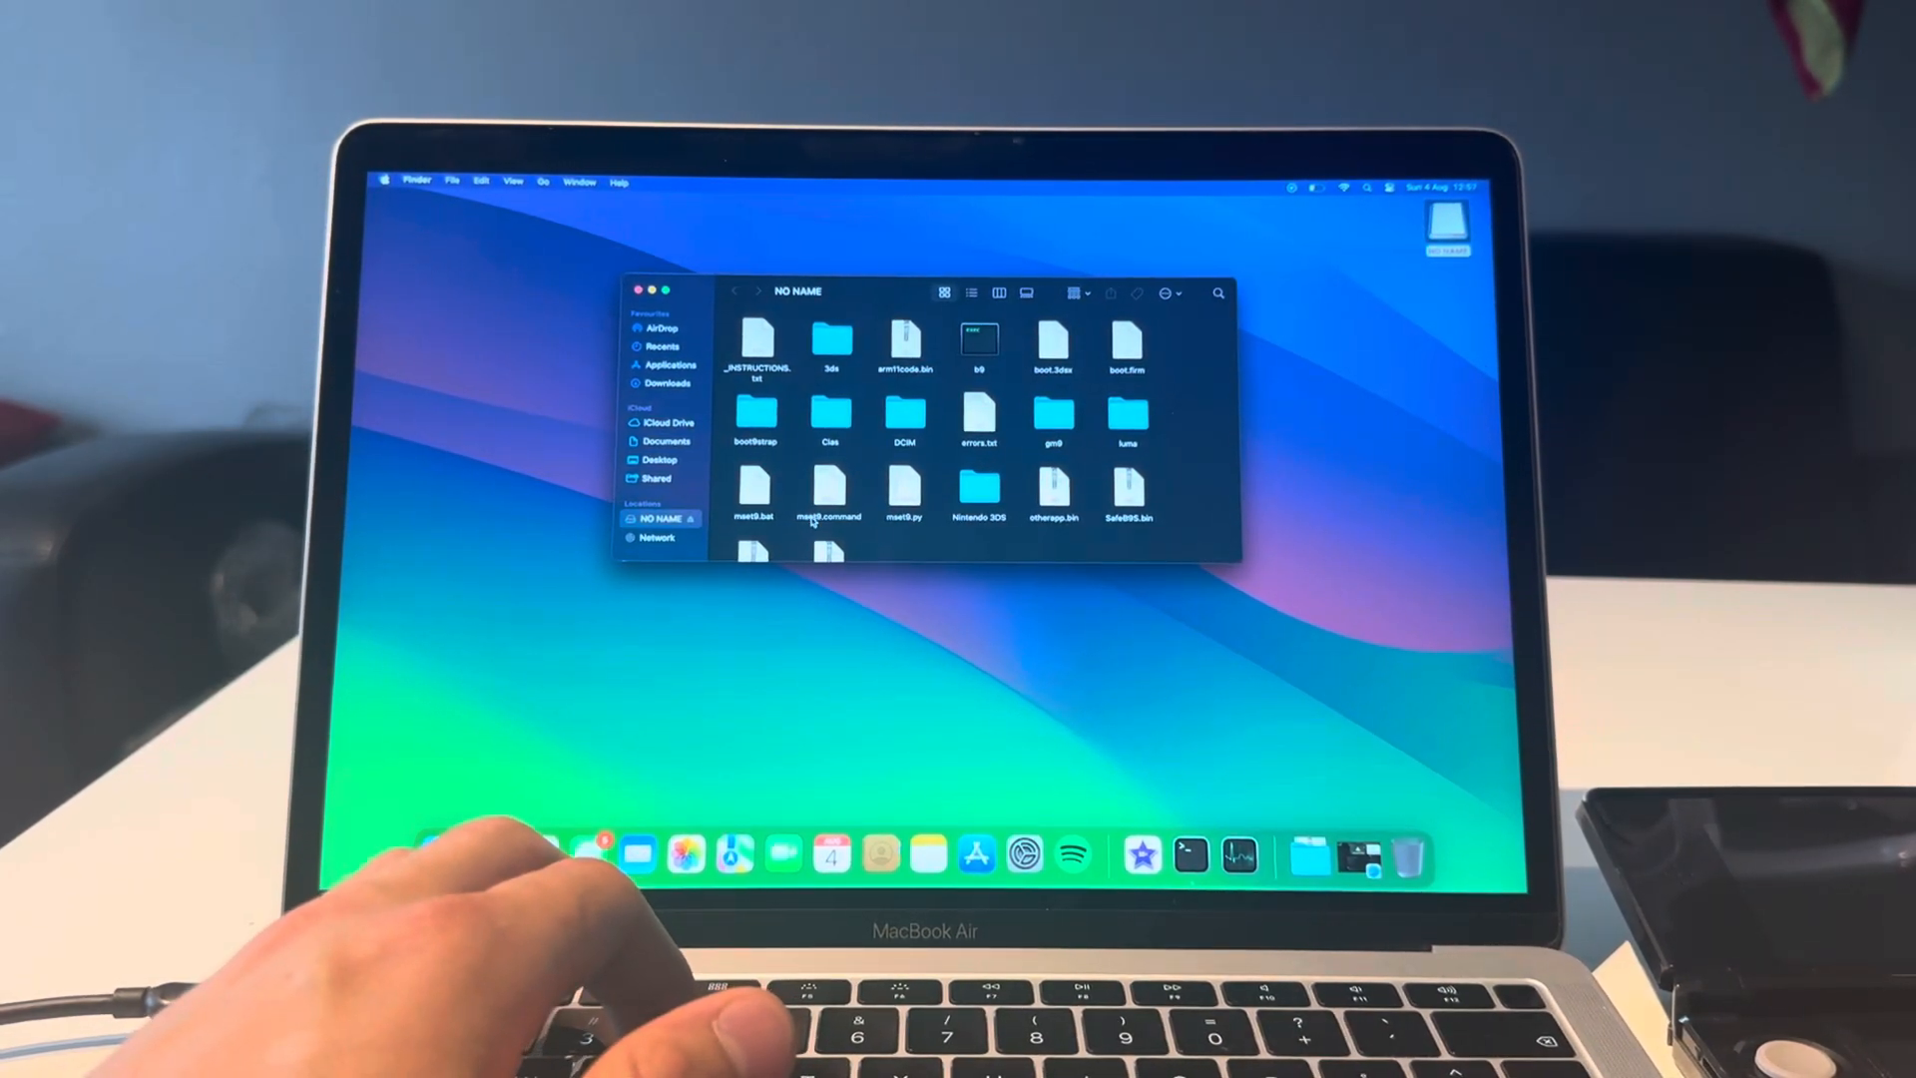
# Run mset9.command from the SD card in Terminal via Open With
pyautogui.rightClick(828, 495)
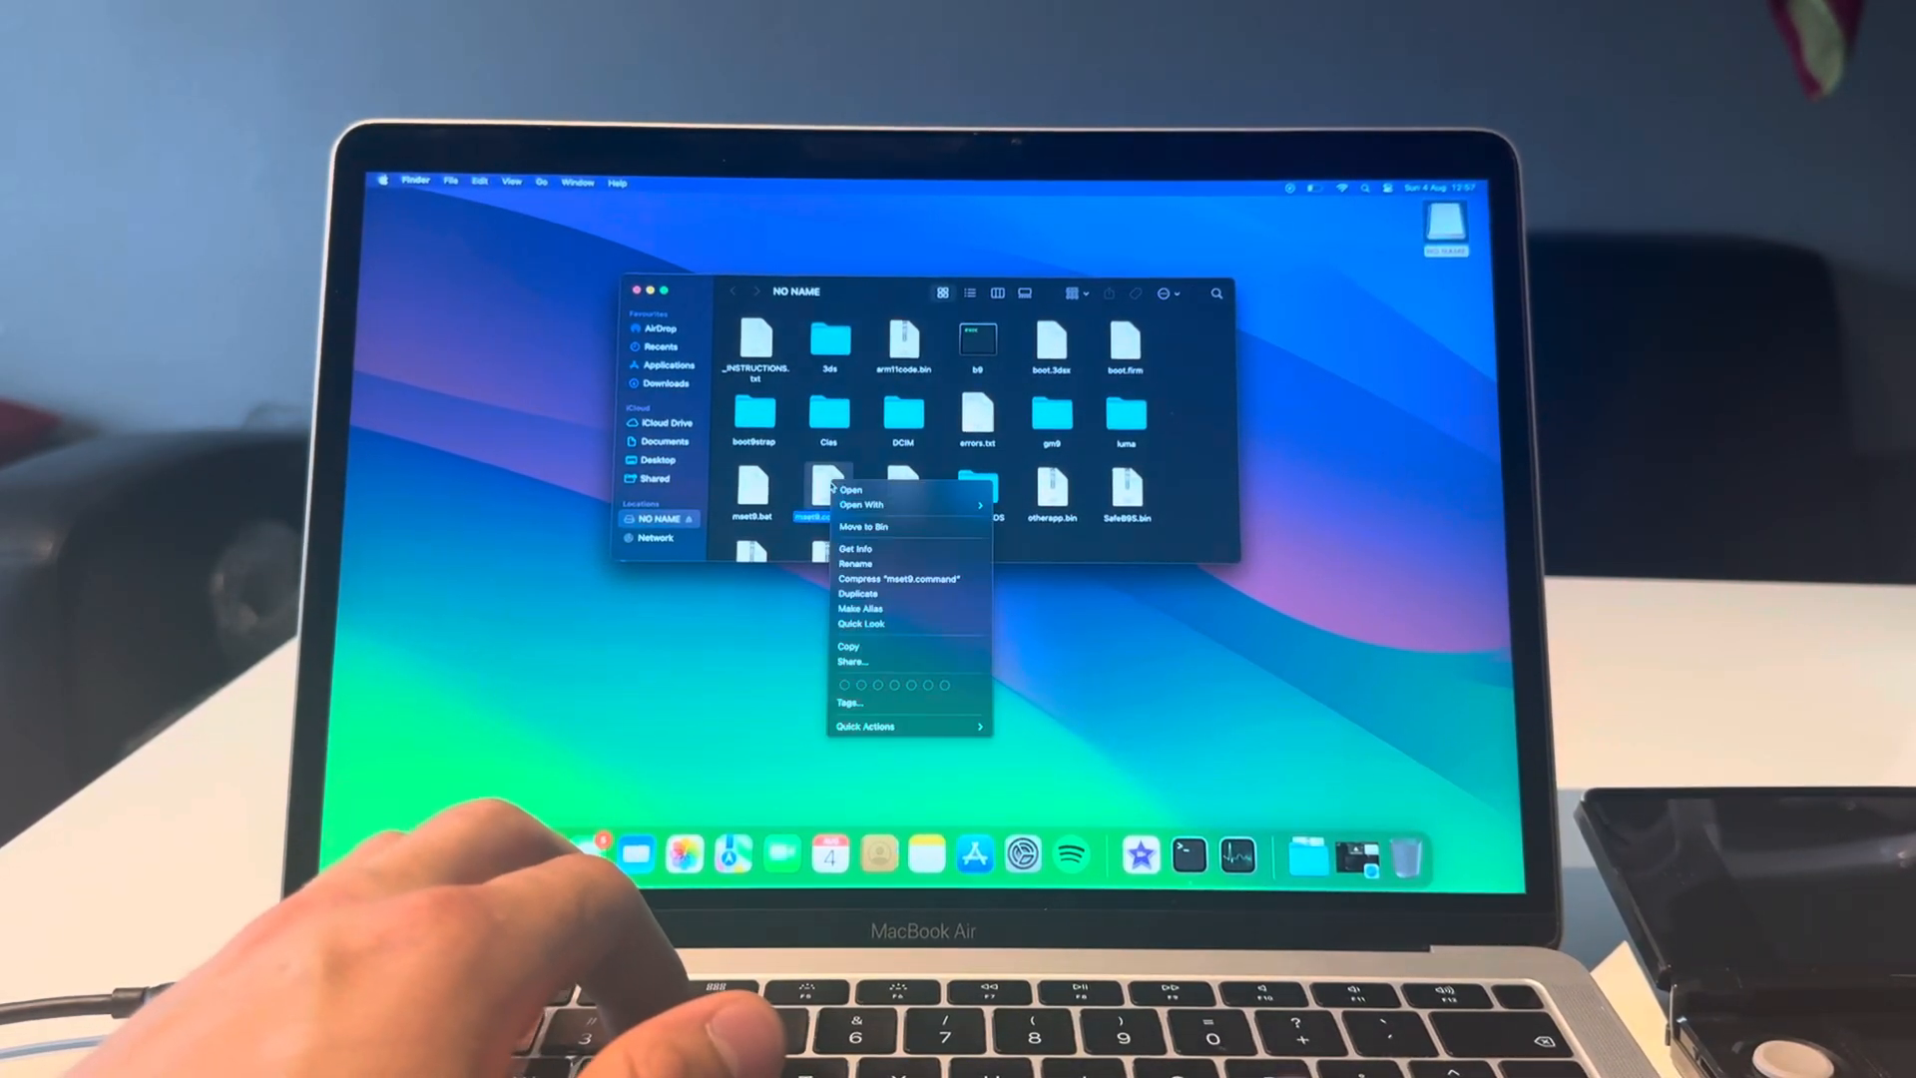
pyautogui.click(863, 503)
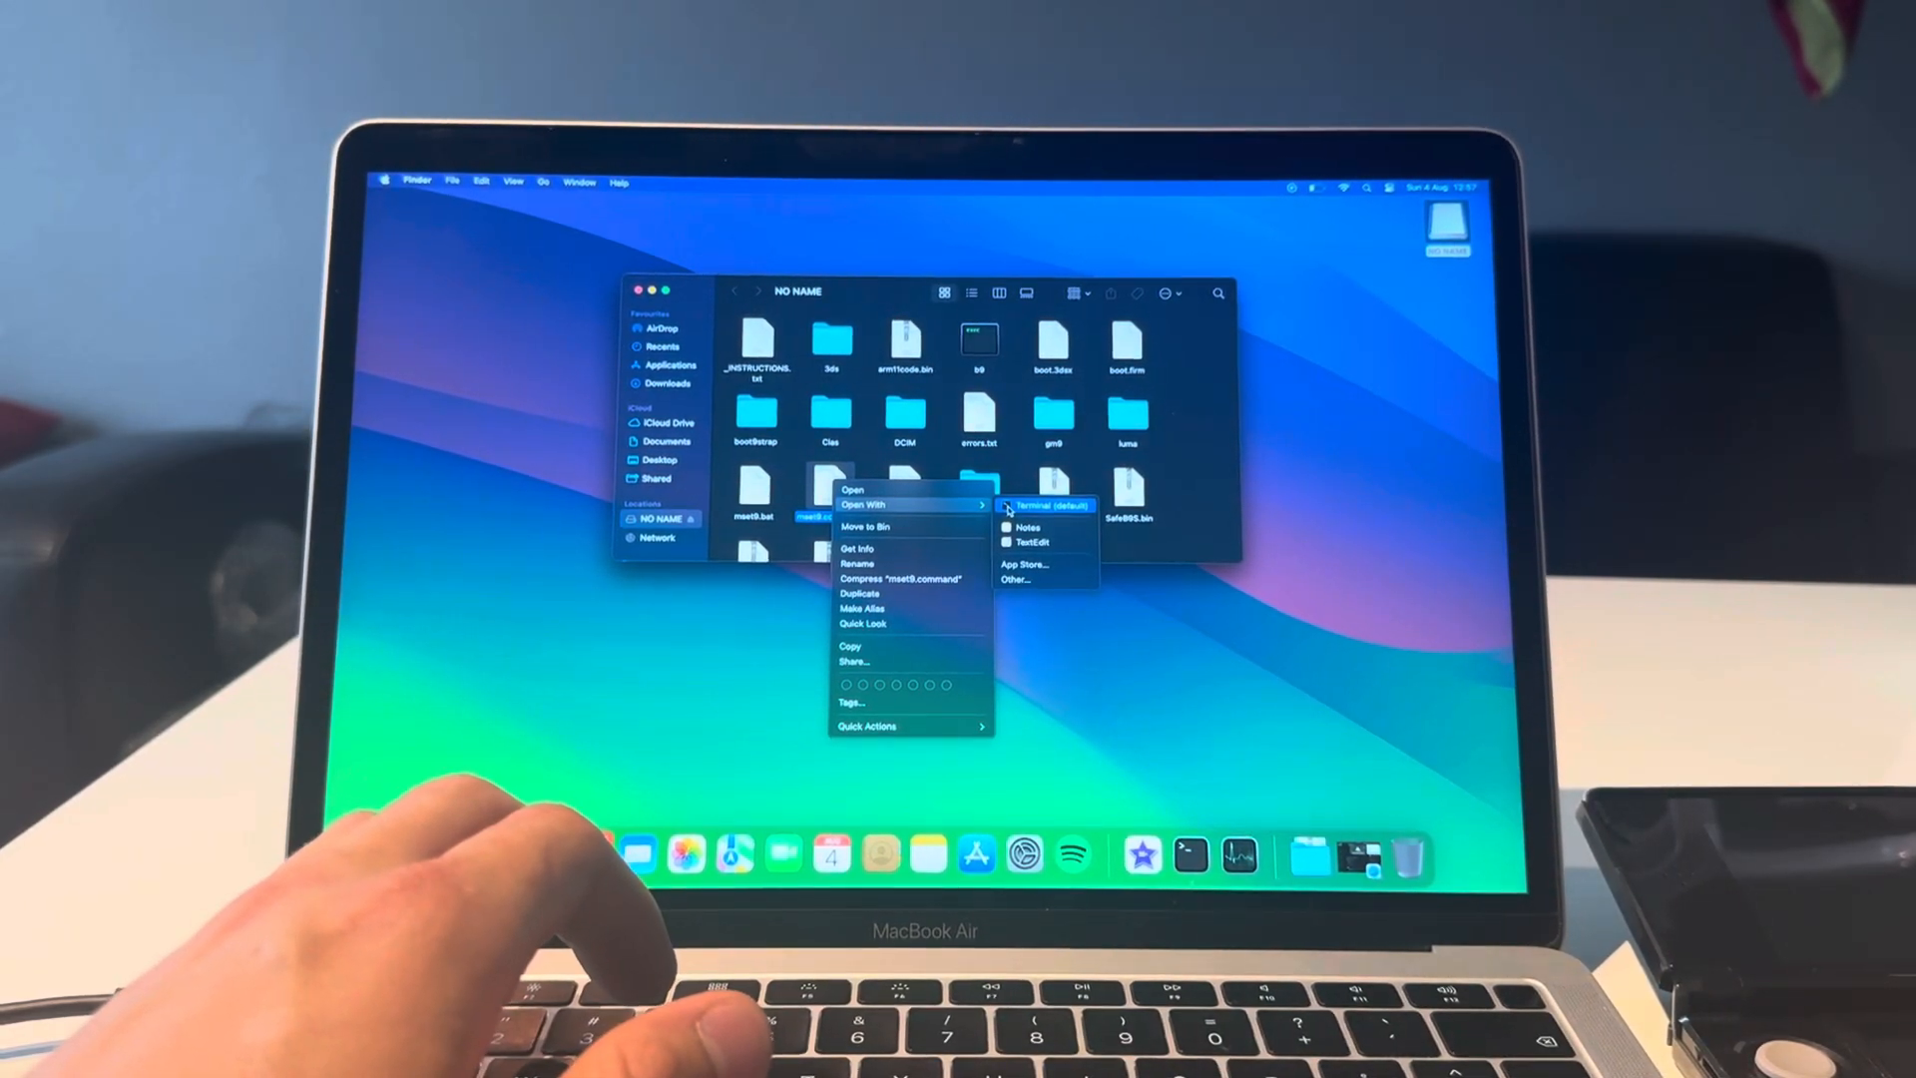
pyautogui.click(1052, 505)
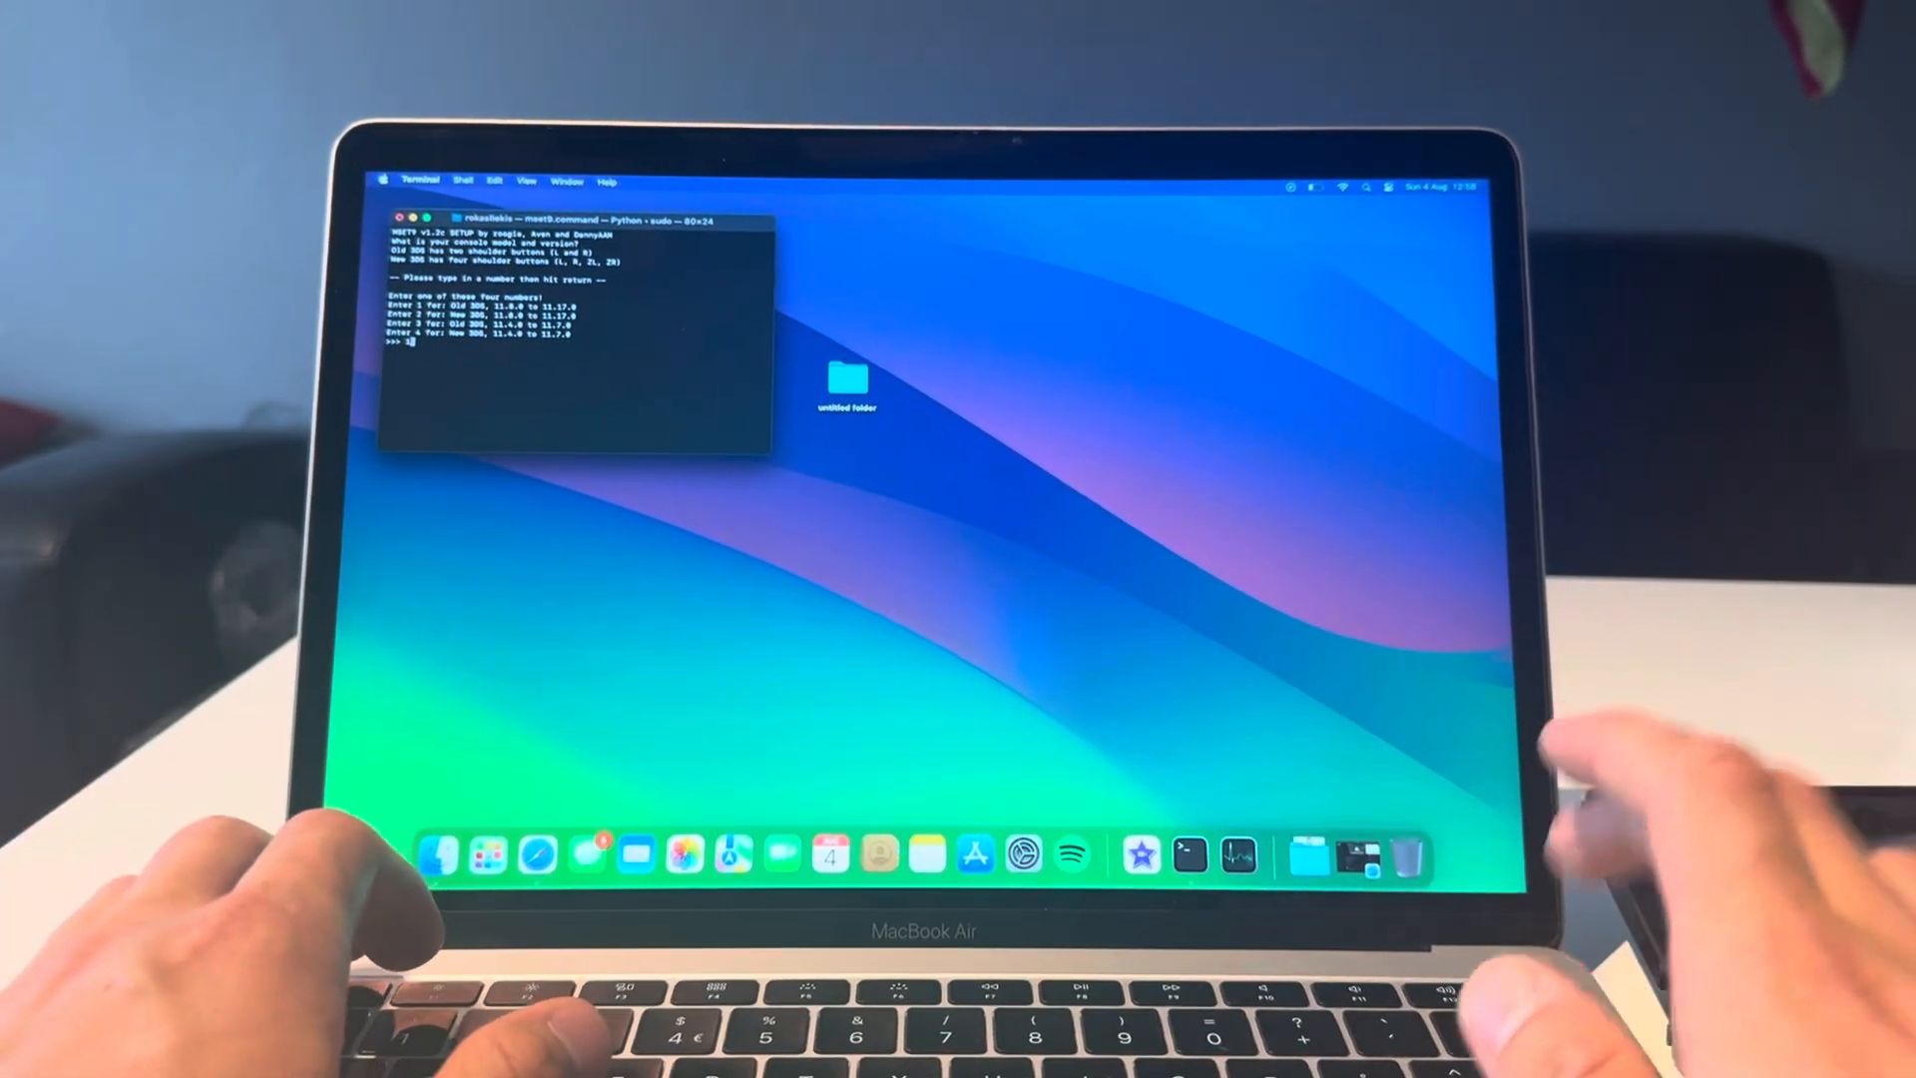
# Confirm Old 3DS on 11.8–11.17 and choose option 1 for sanity checks
pyautogui.press('enter')
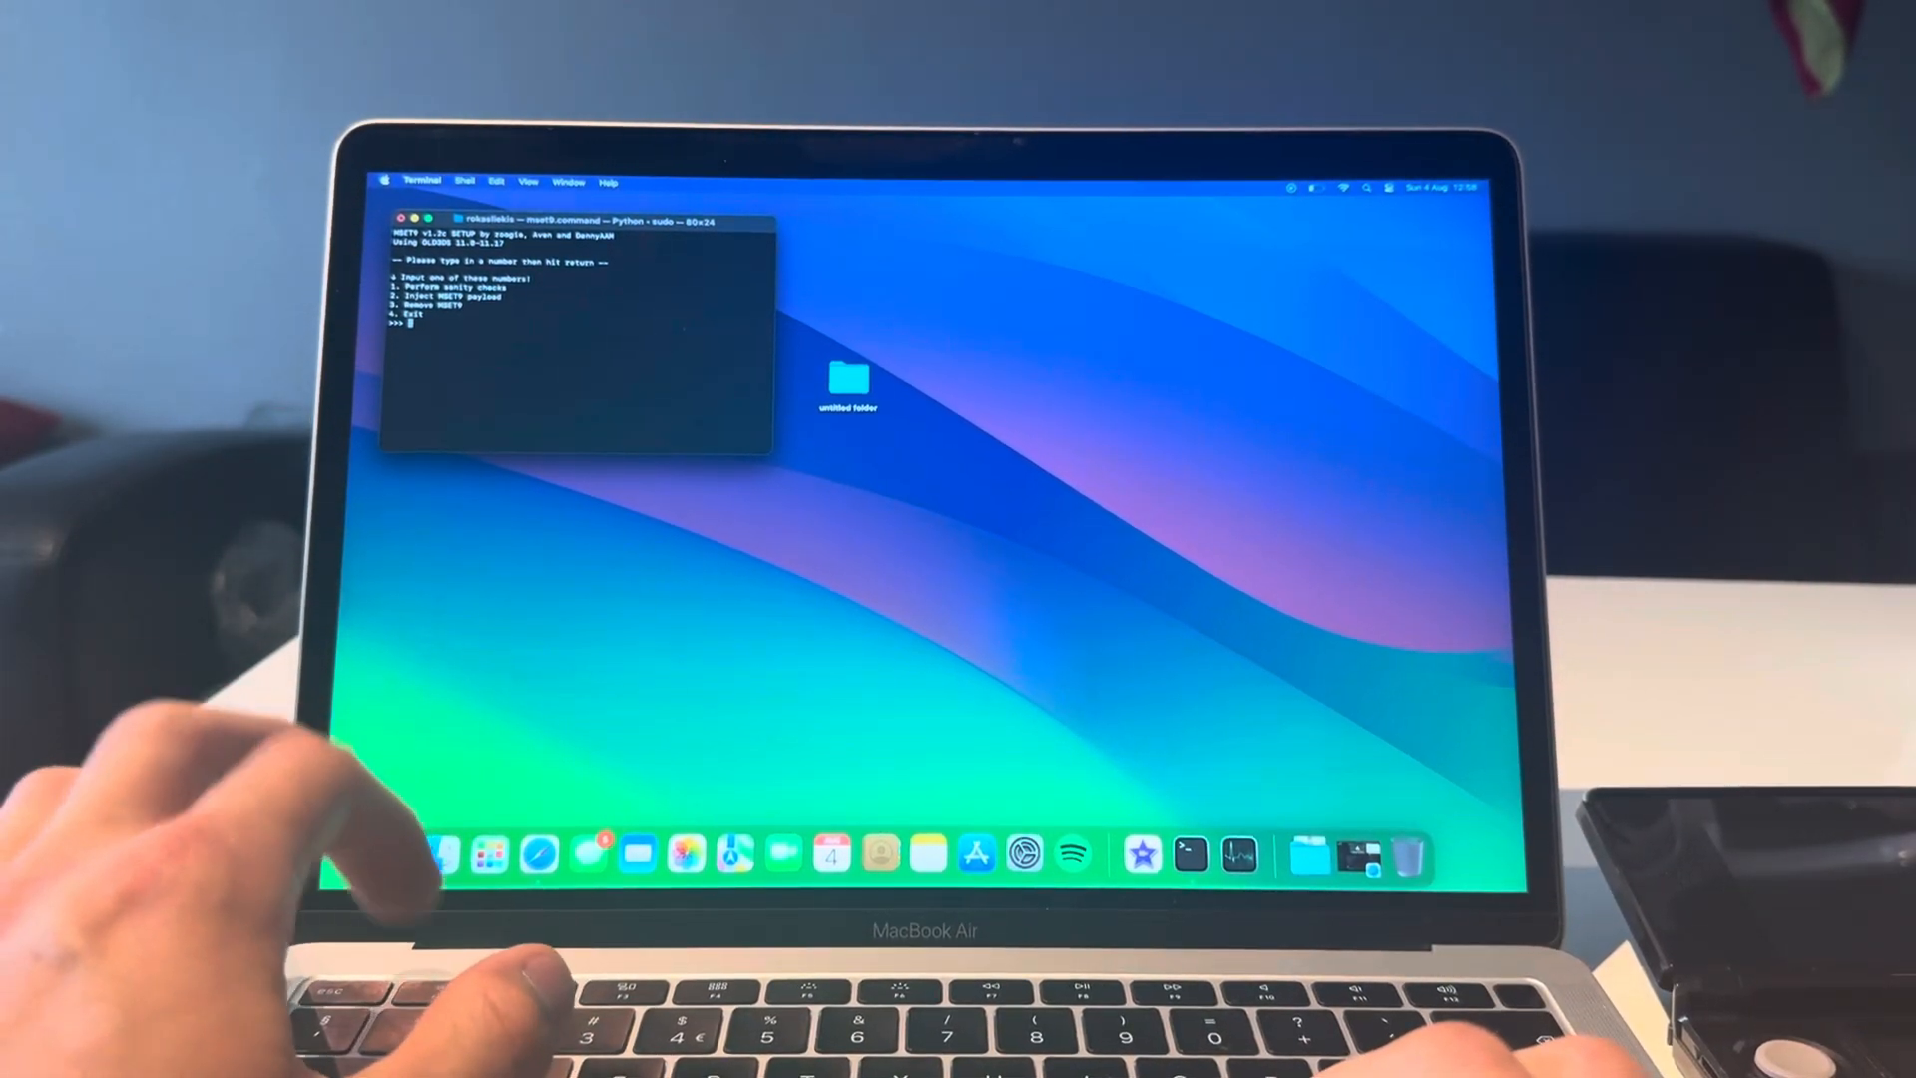
pyautogui.write('1')
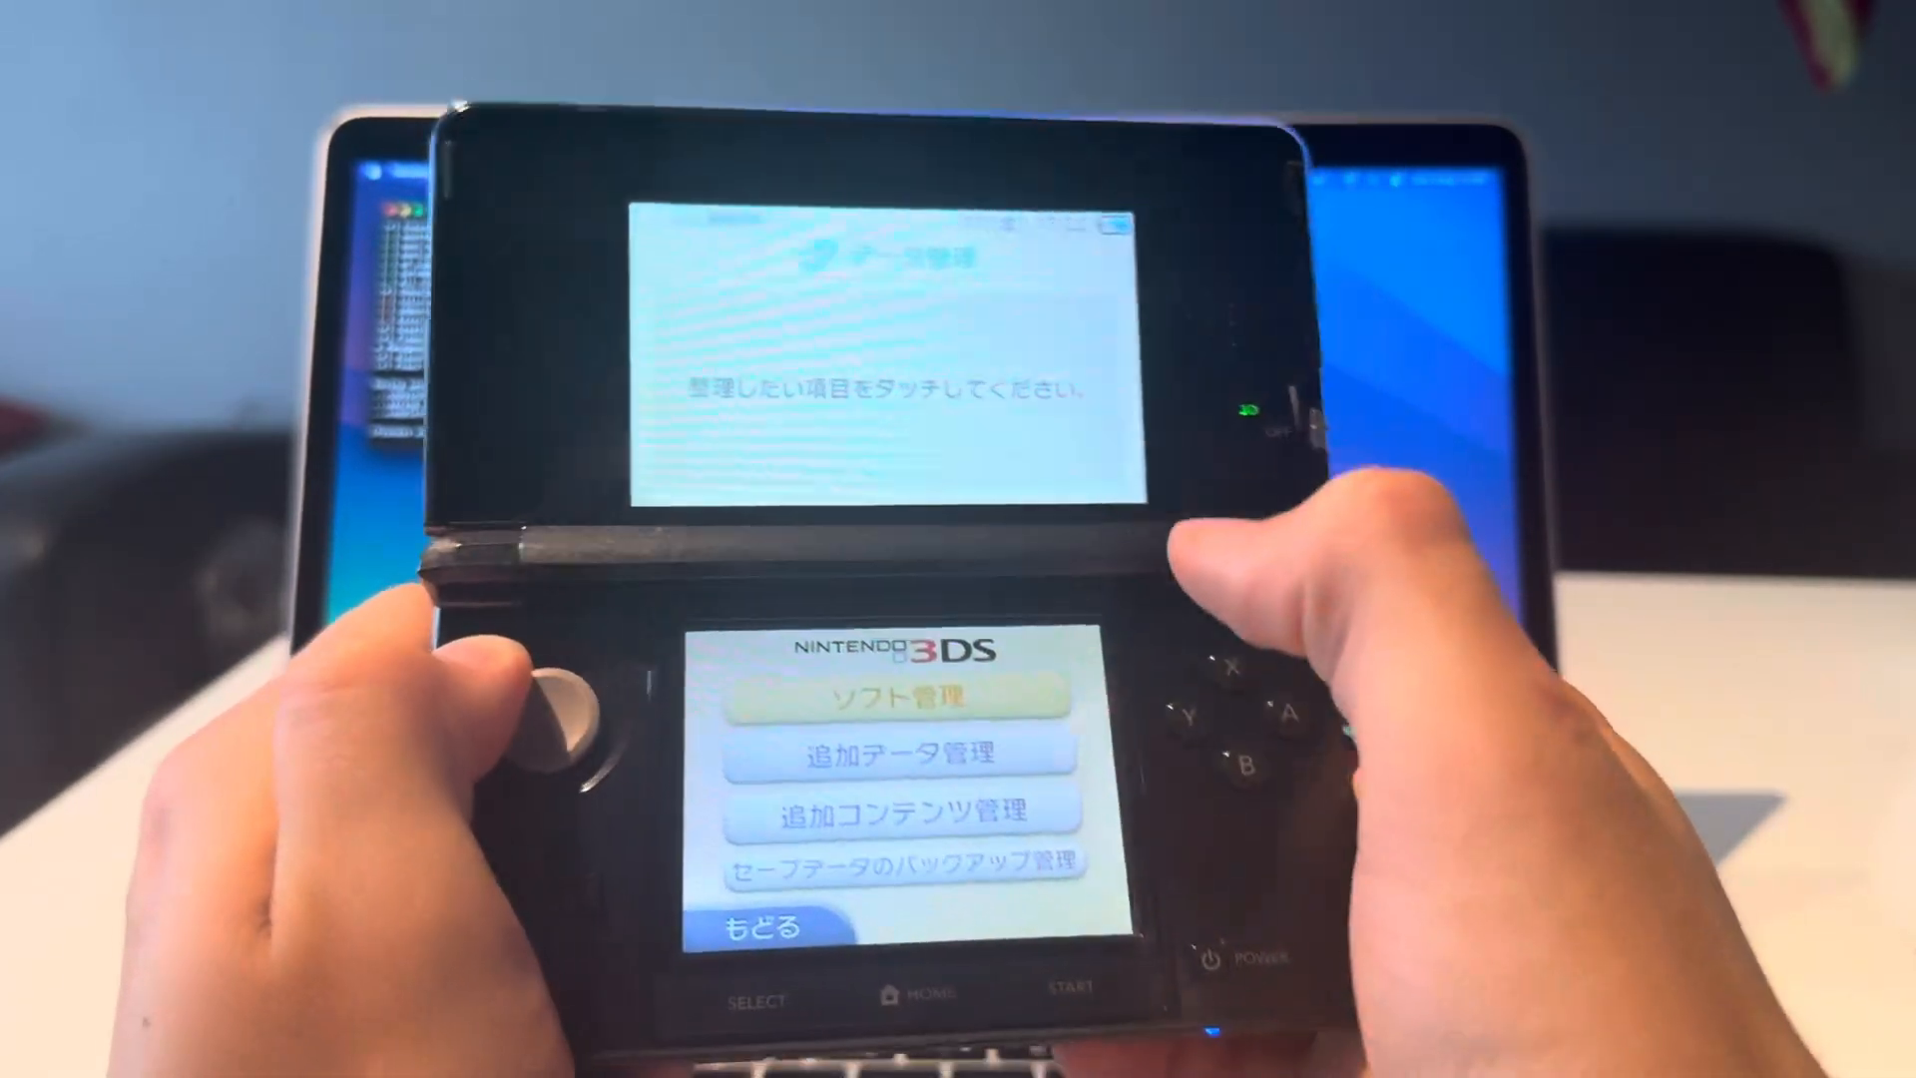
# View Software Management in Data Management, back out, then enter Extra Data
pyautogui.click(892, 699)
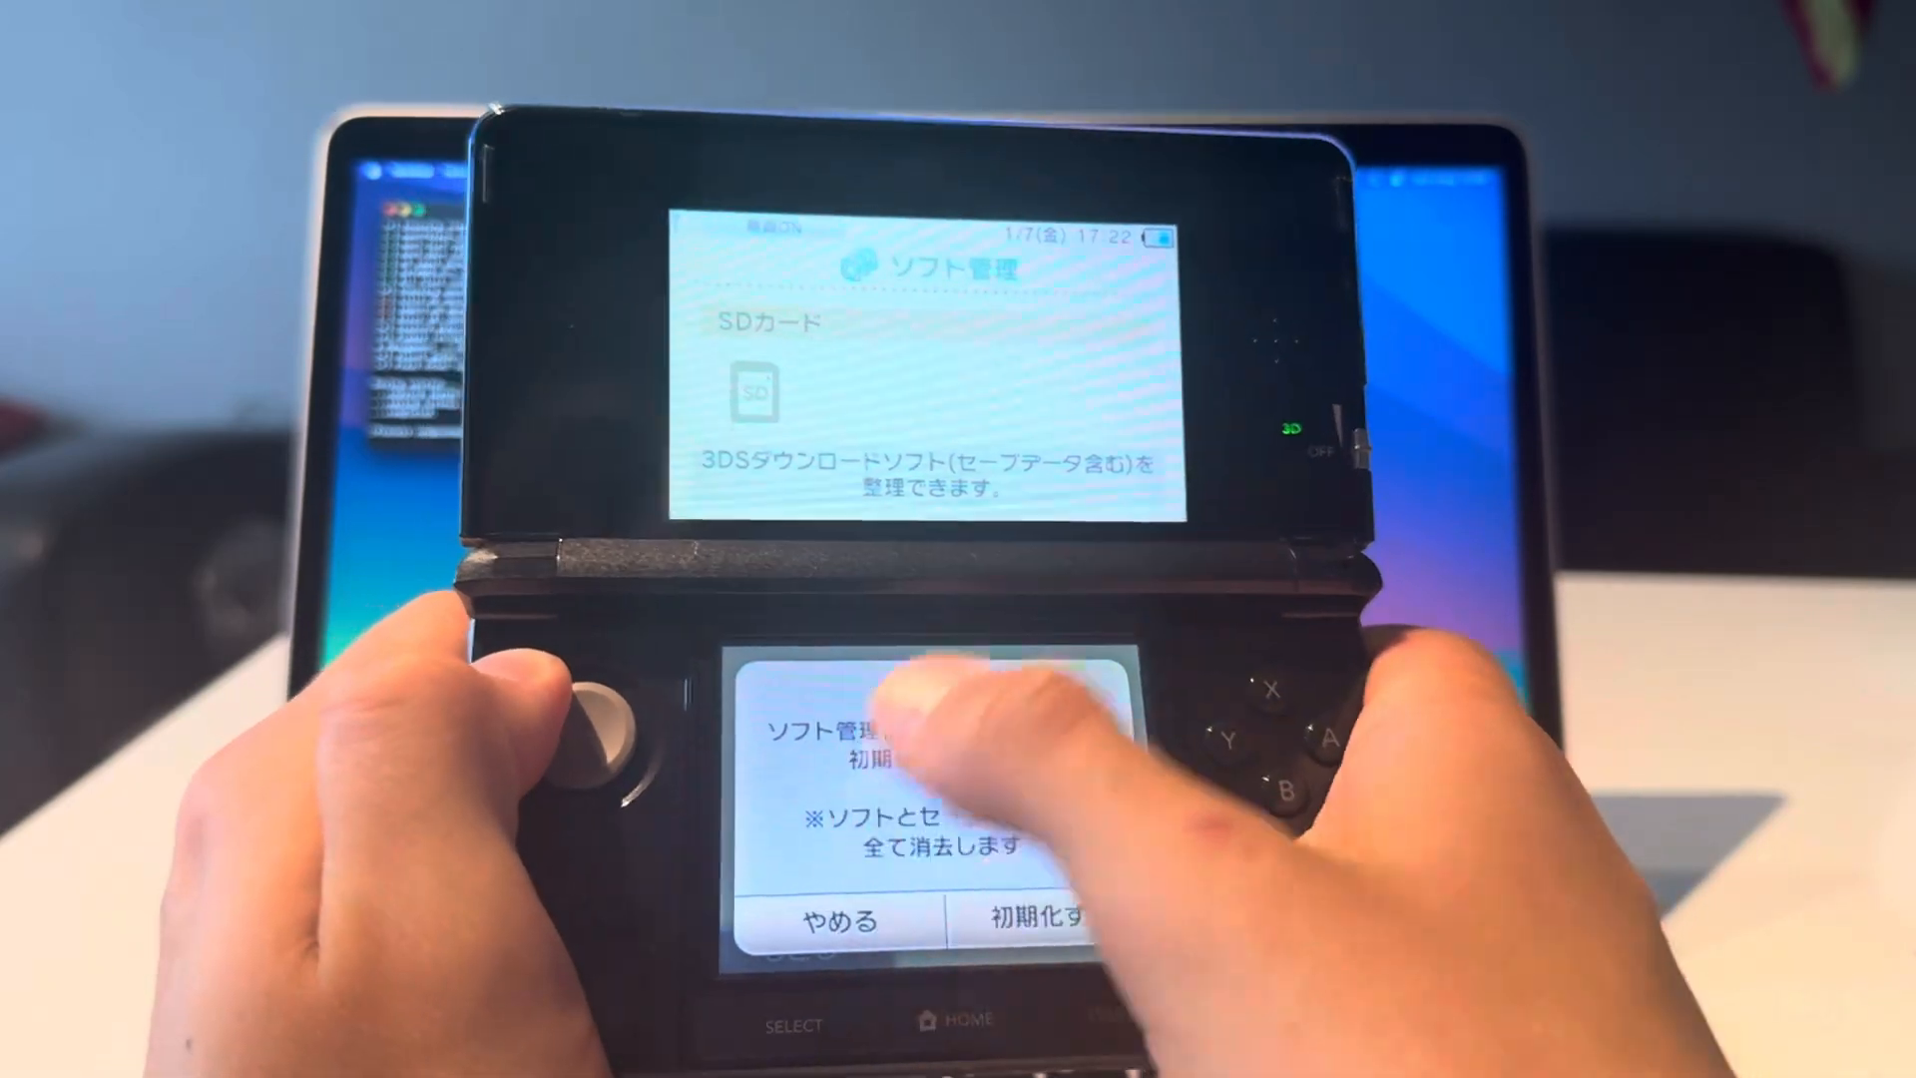
pyautogui.click(1026, 918)
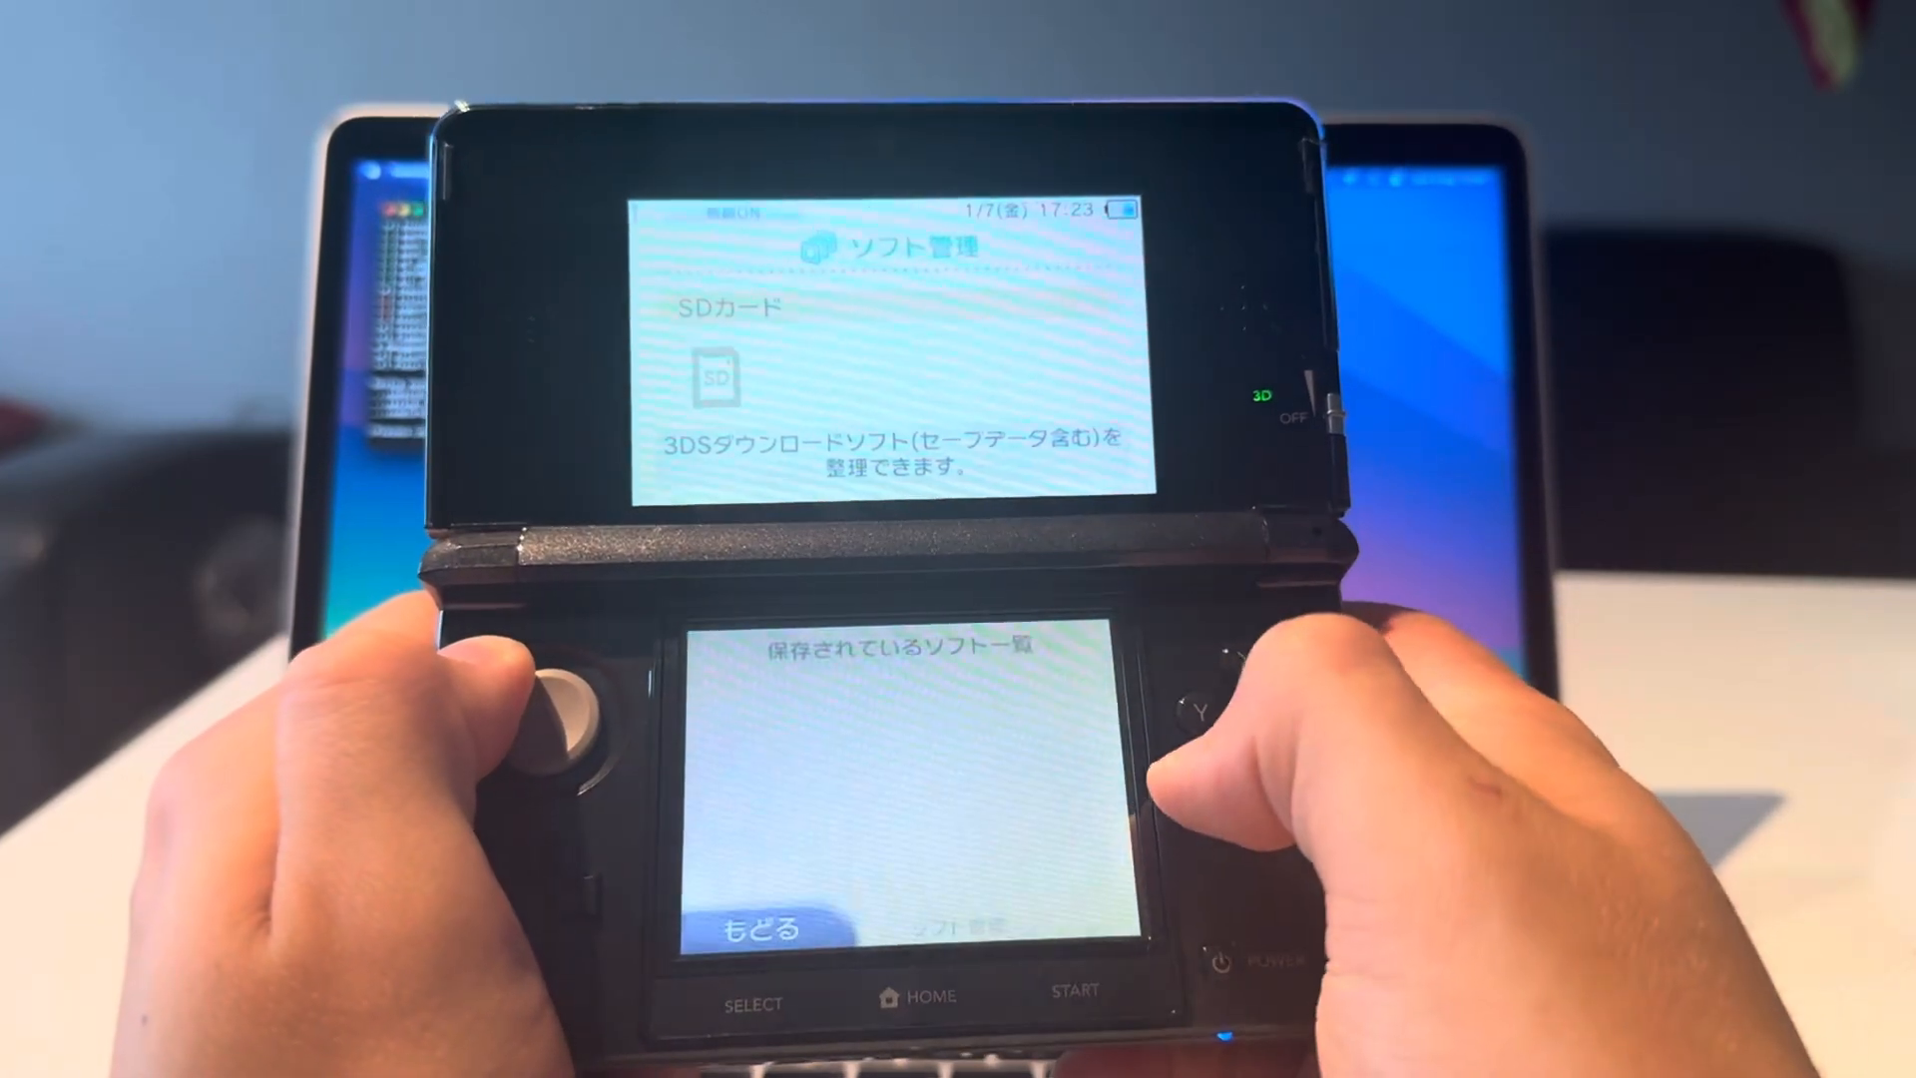
pyautogui.click(758, 928)
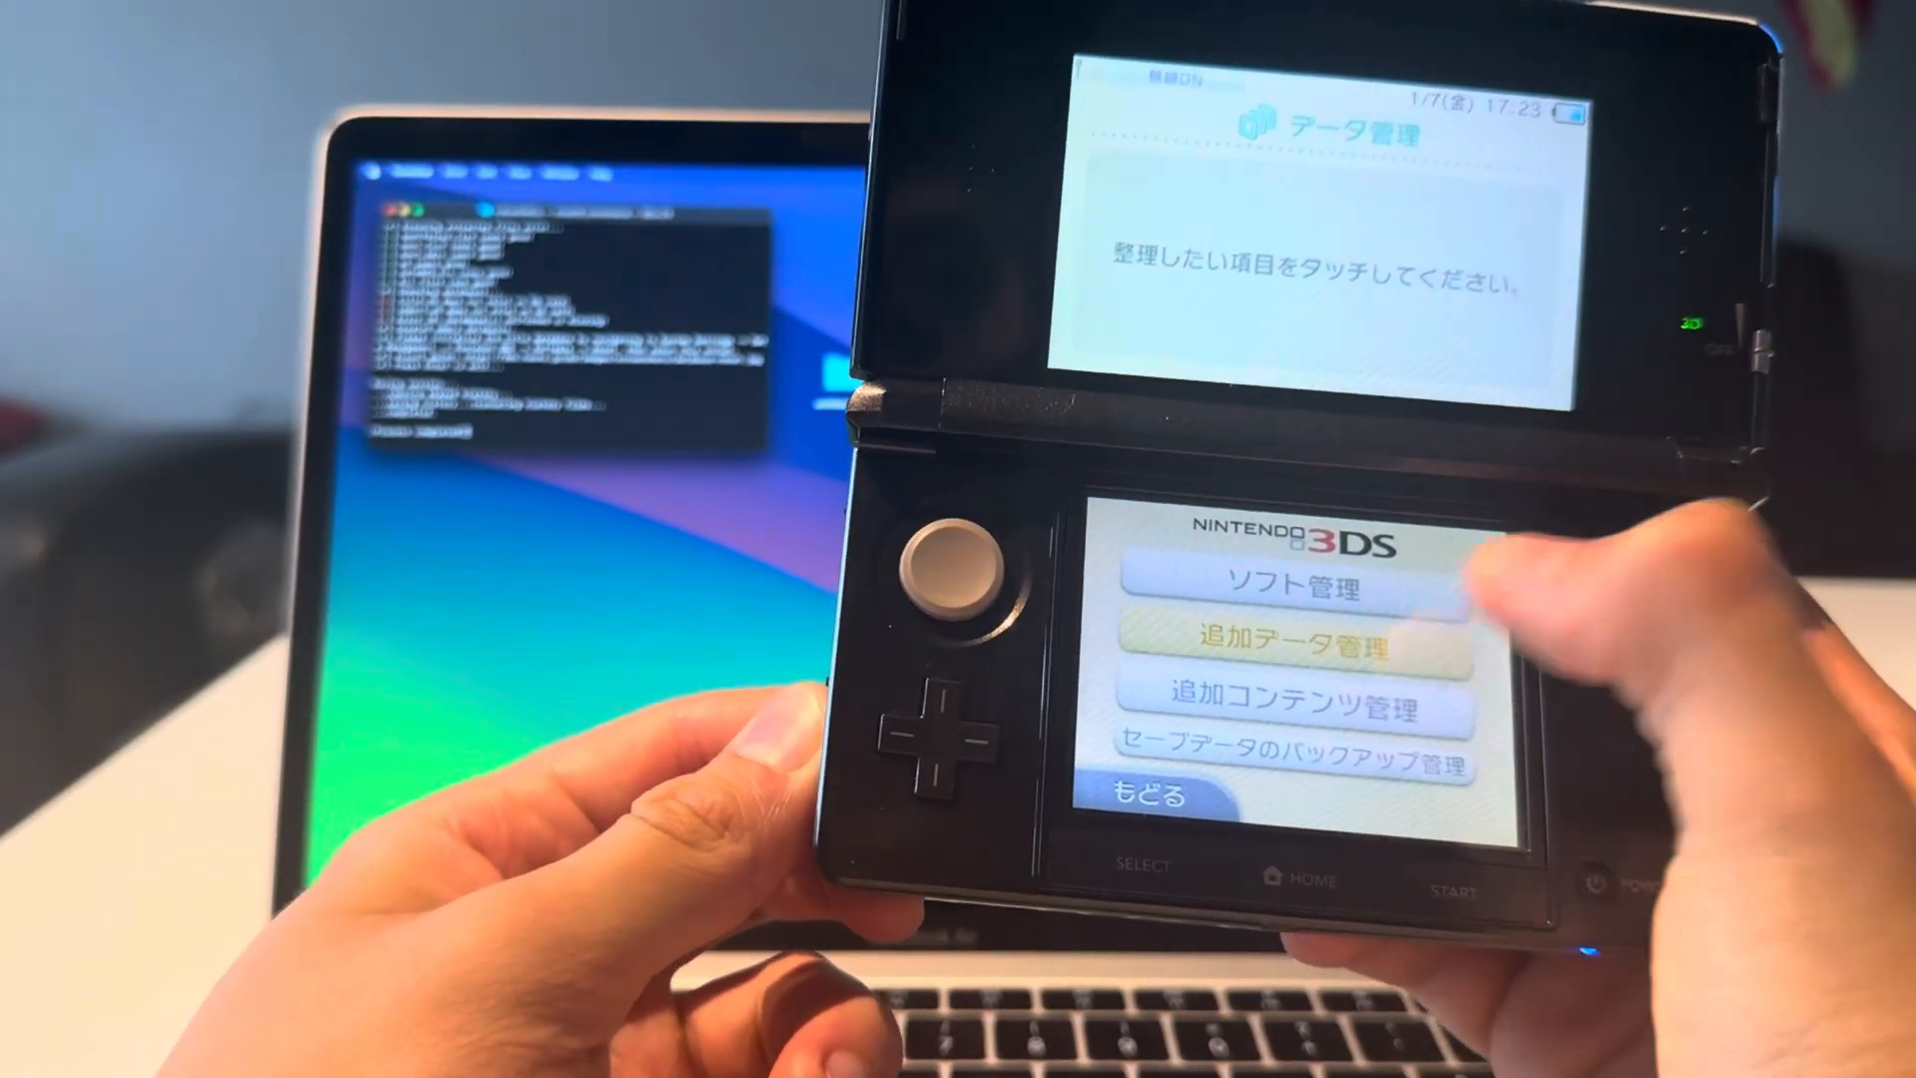
pyautogui.click(1291, 641)
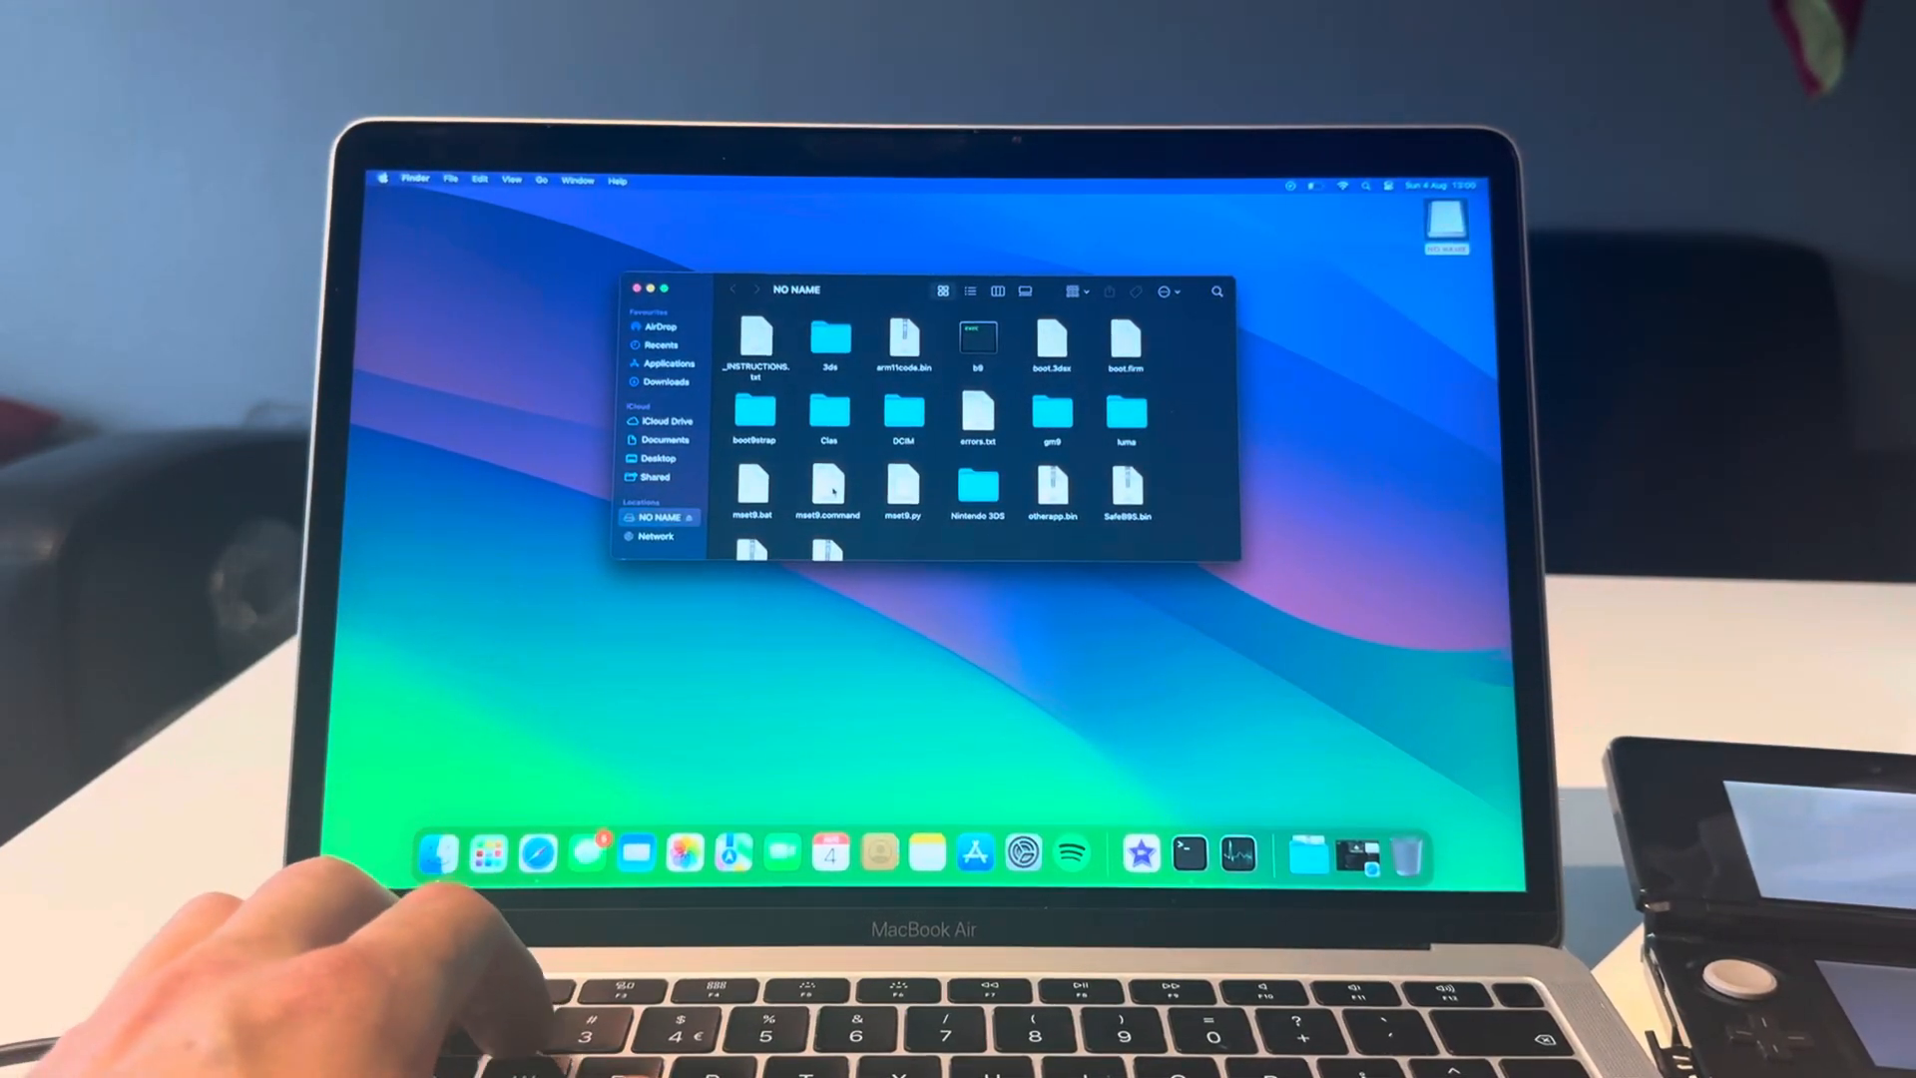
# Run mset9.command from the NO NAME card in Terminal again
pyautogui.rightClick(827, 495)
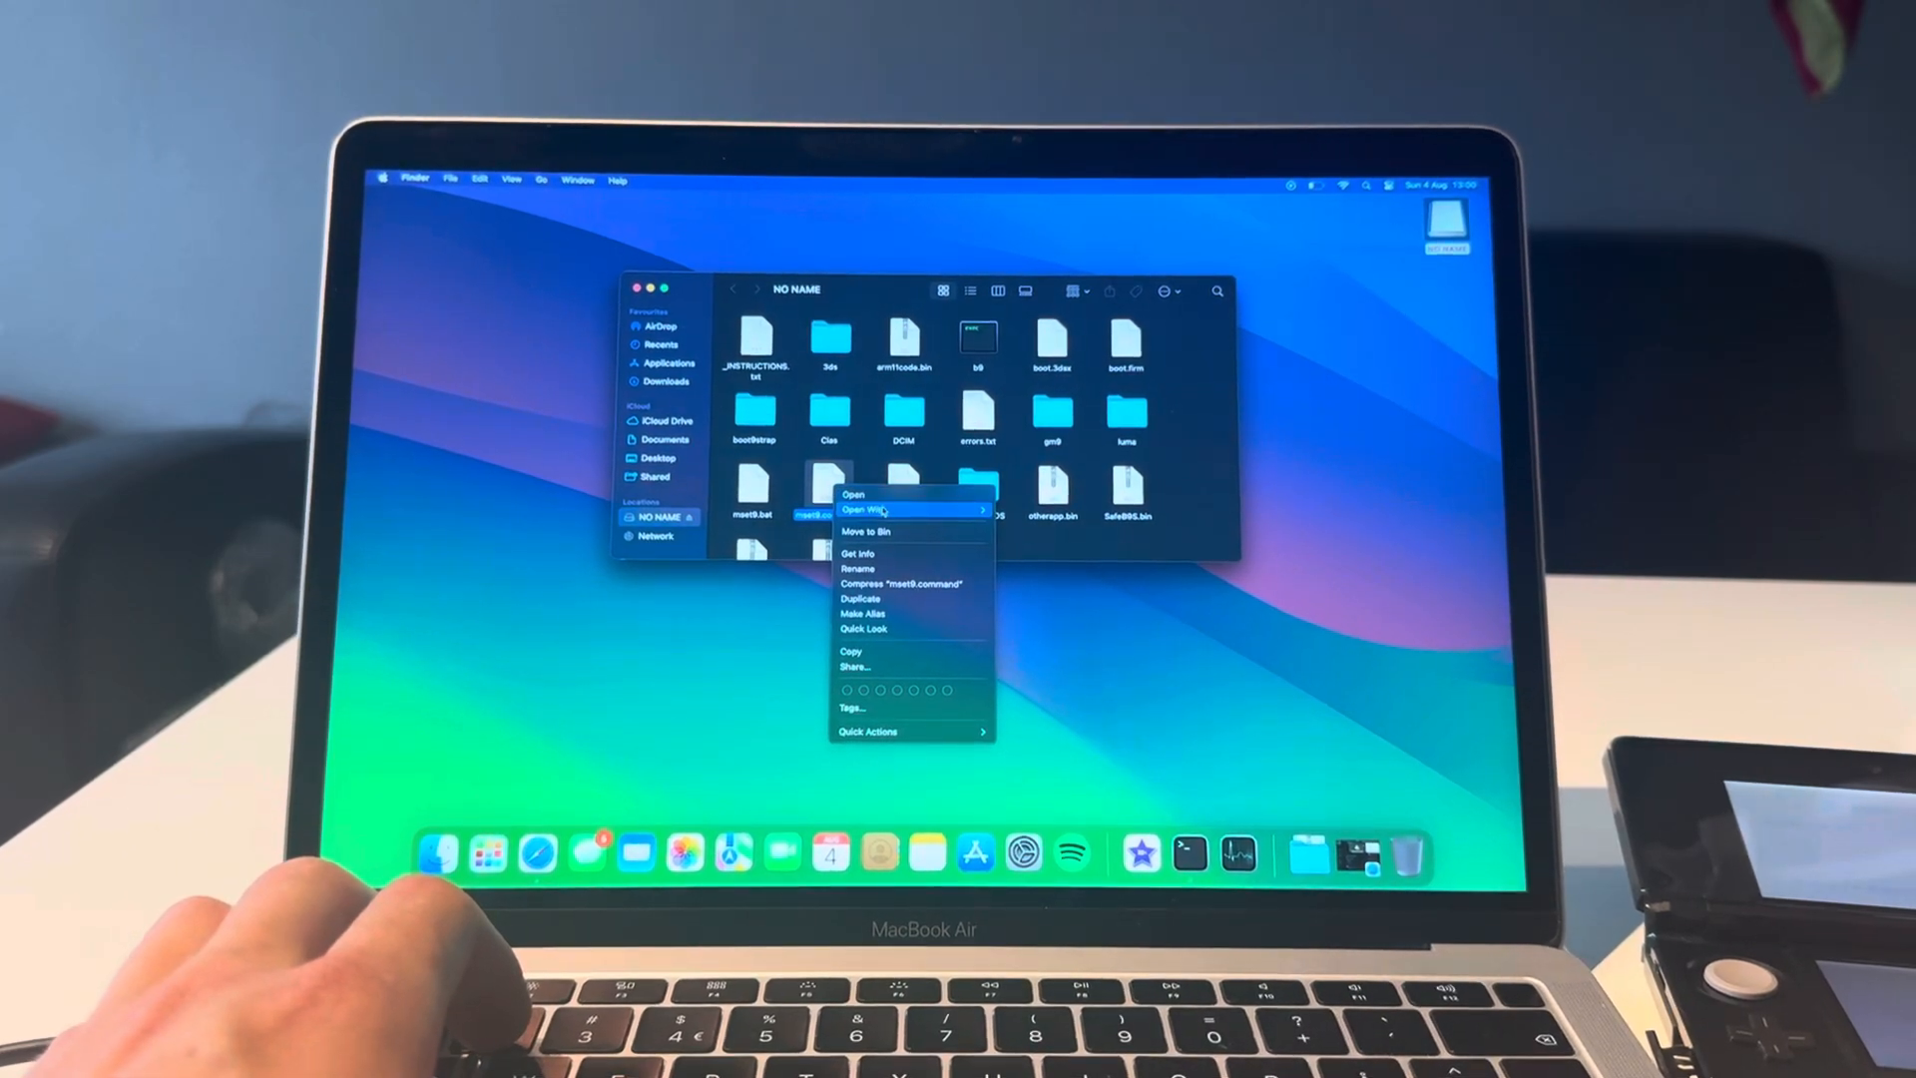
pyautogui.click(853, 495)
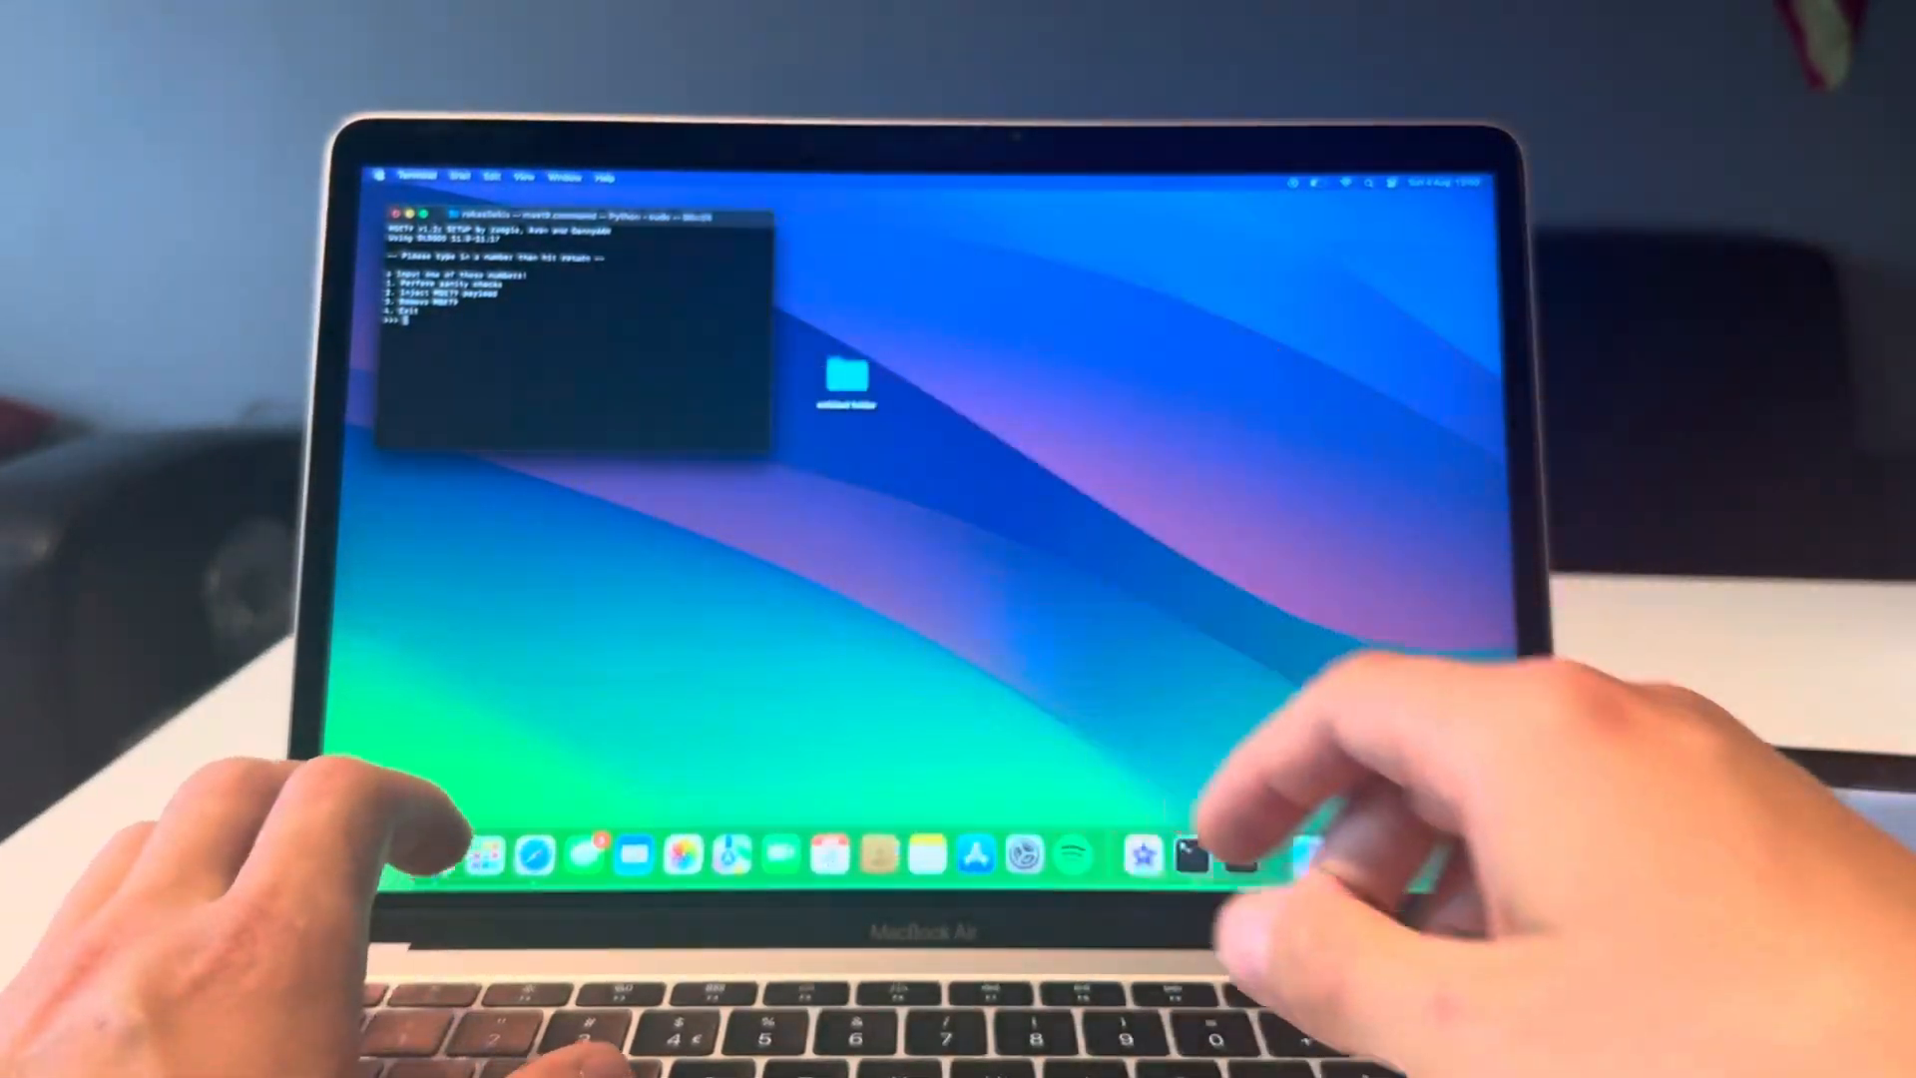
# Choose option 2 to inject the MSET9 payload onto the SD card
pyautogui.write('2')
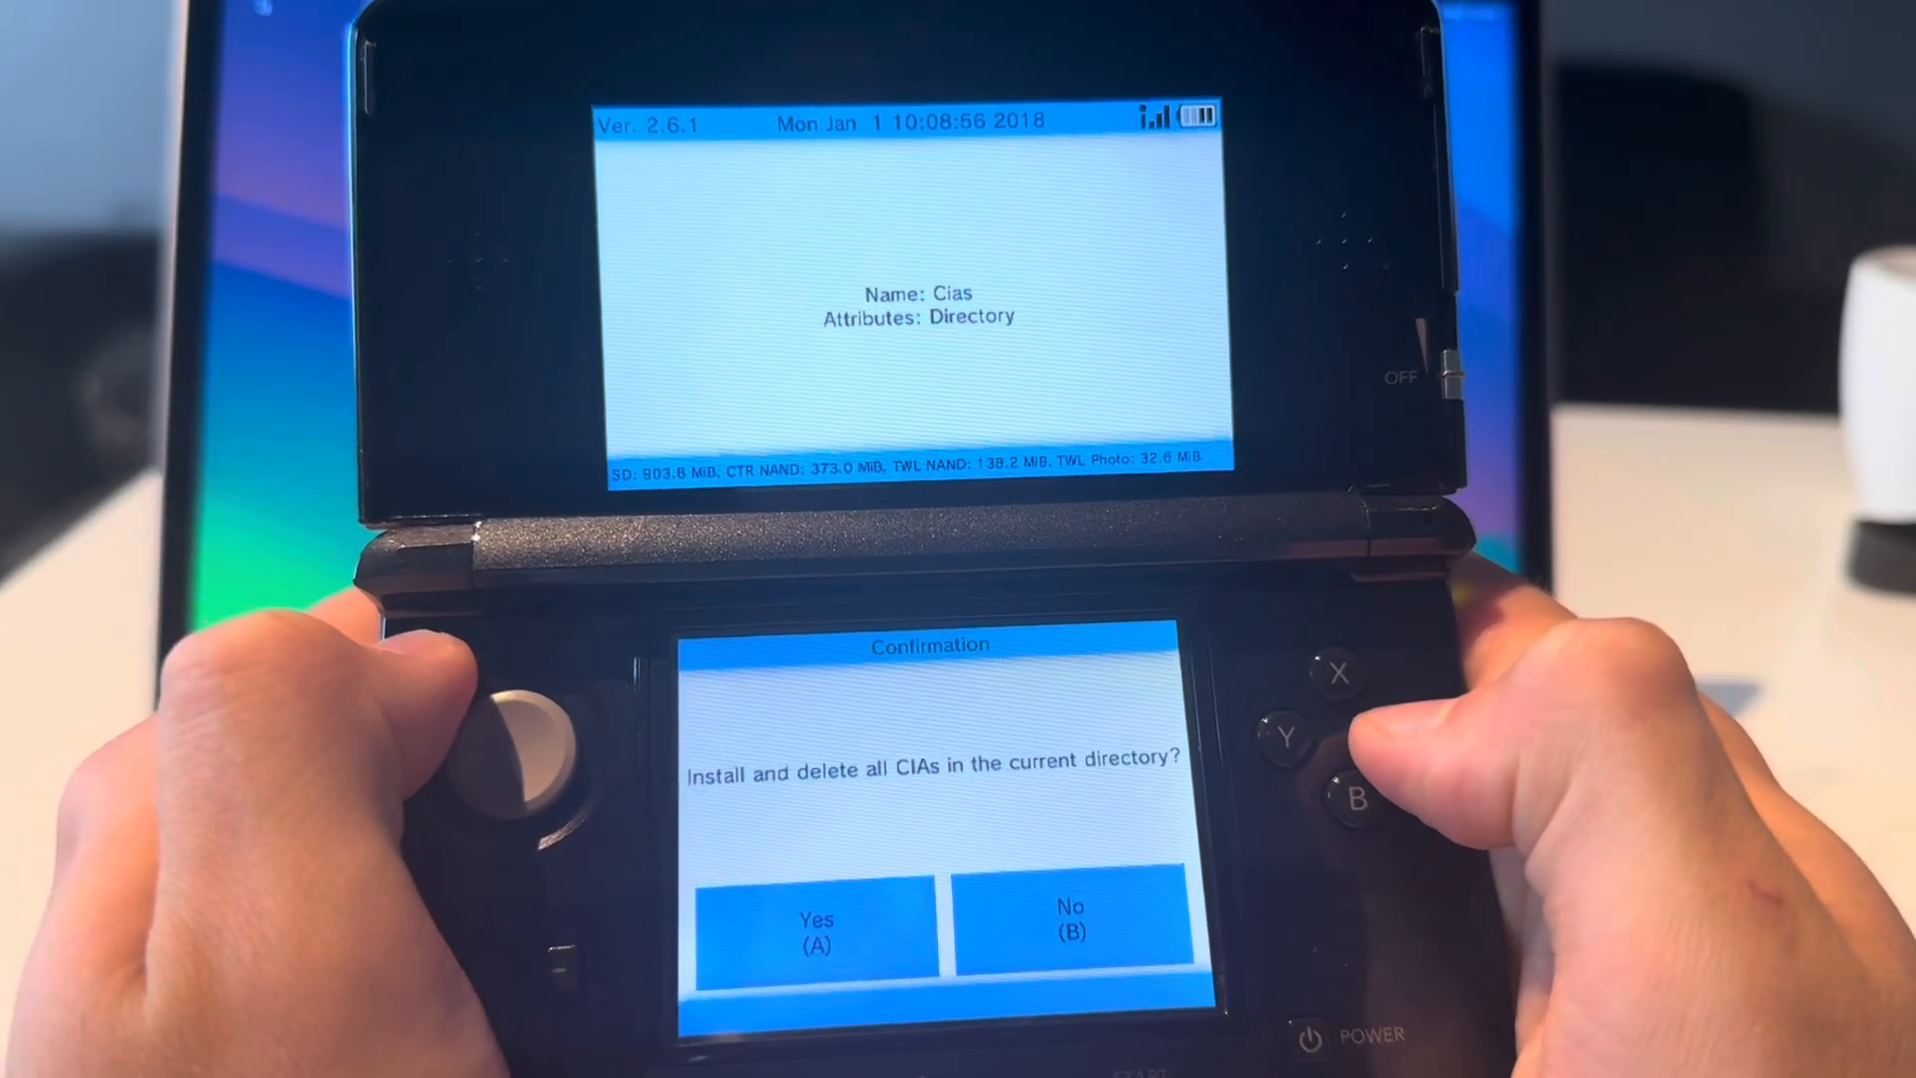
# Install and delete all CIAs in FBI, then close it from the HOME Menu
pyautogui.click(817, 922)
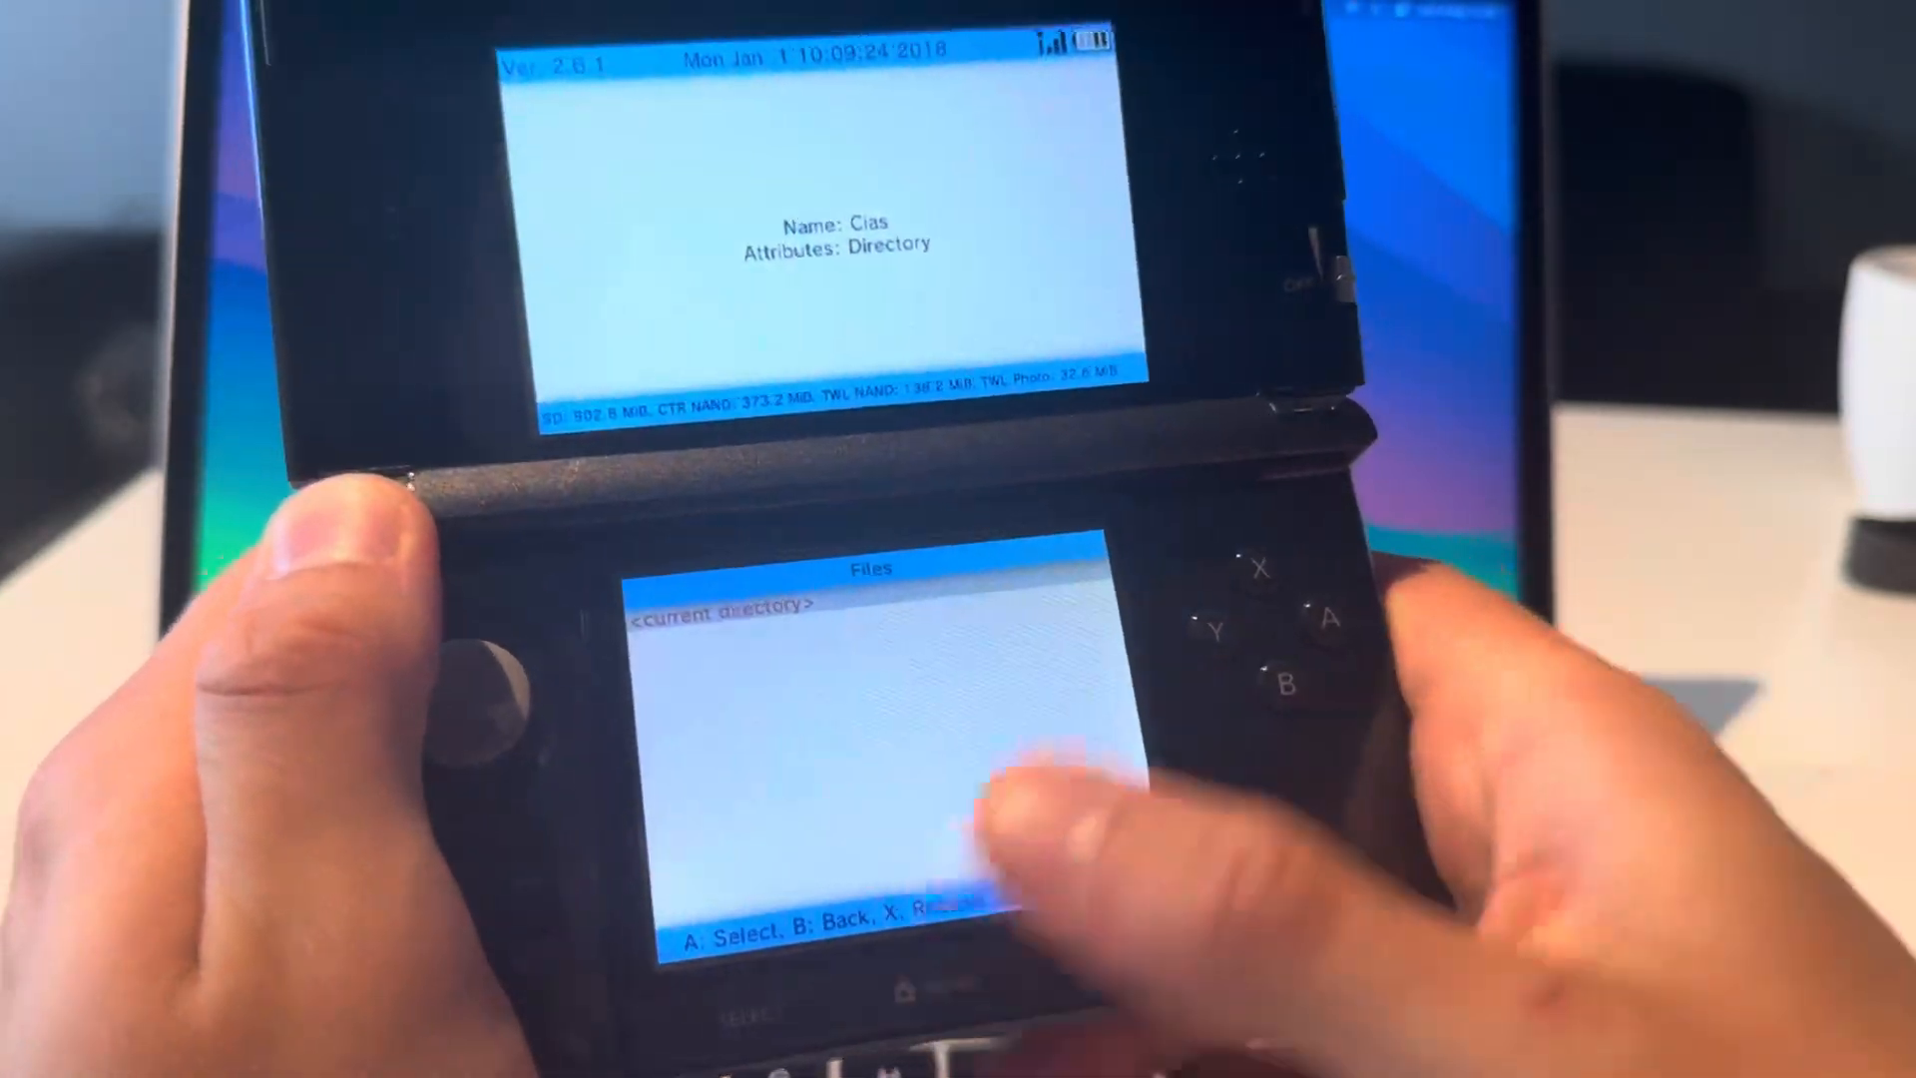
pyautogui.press('home')
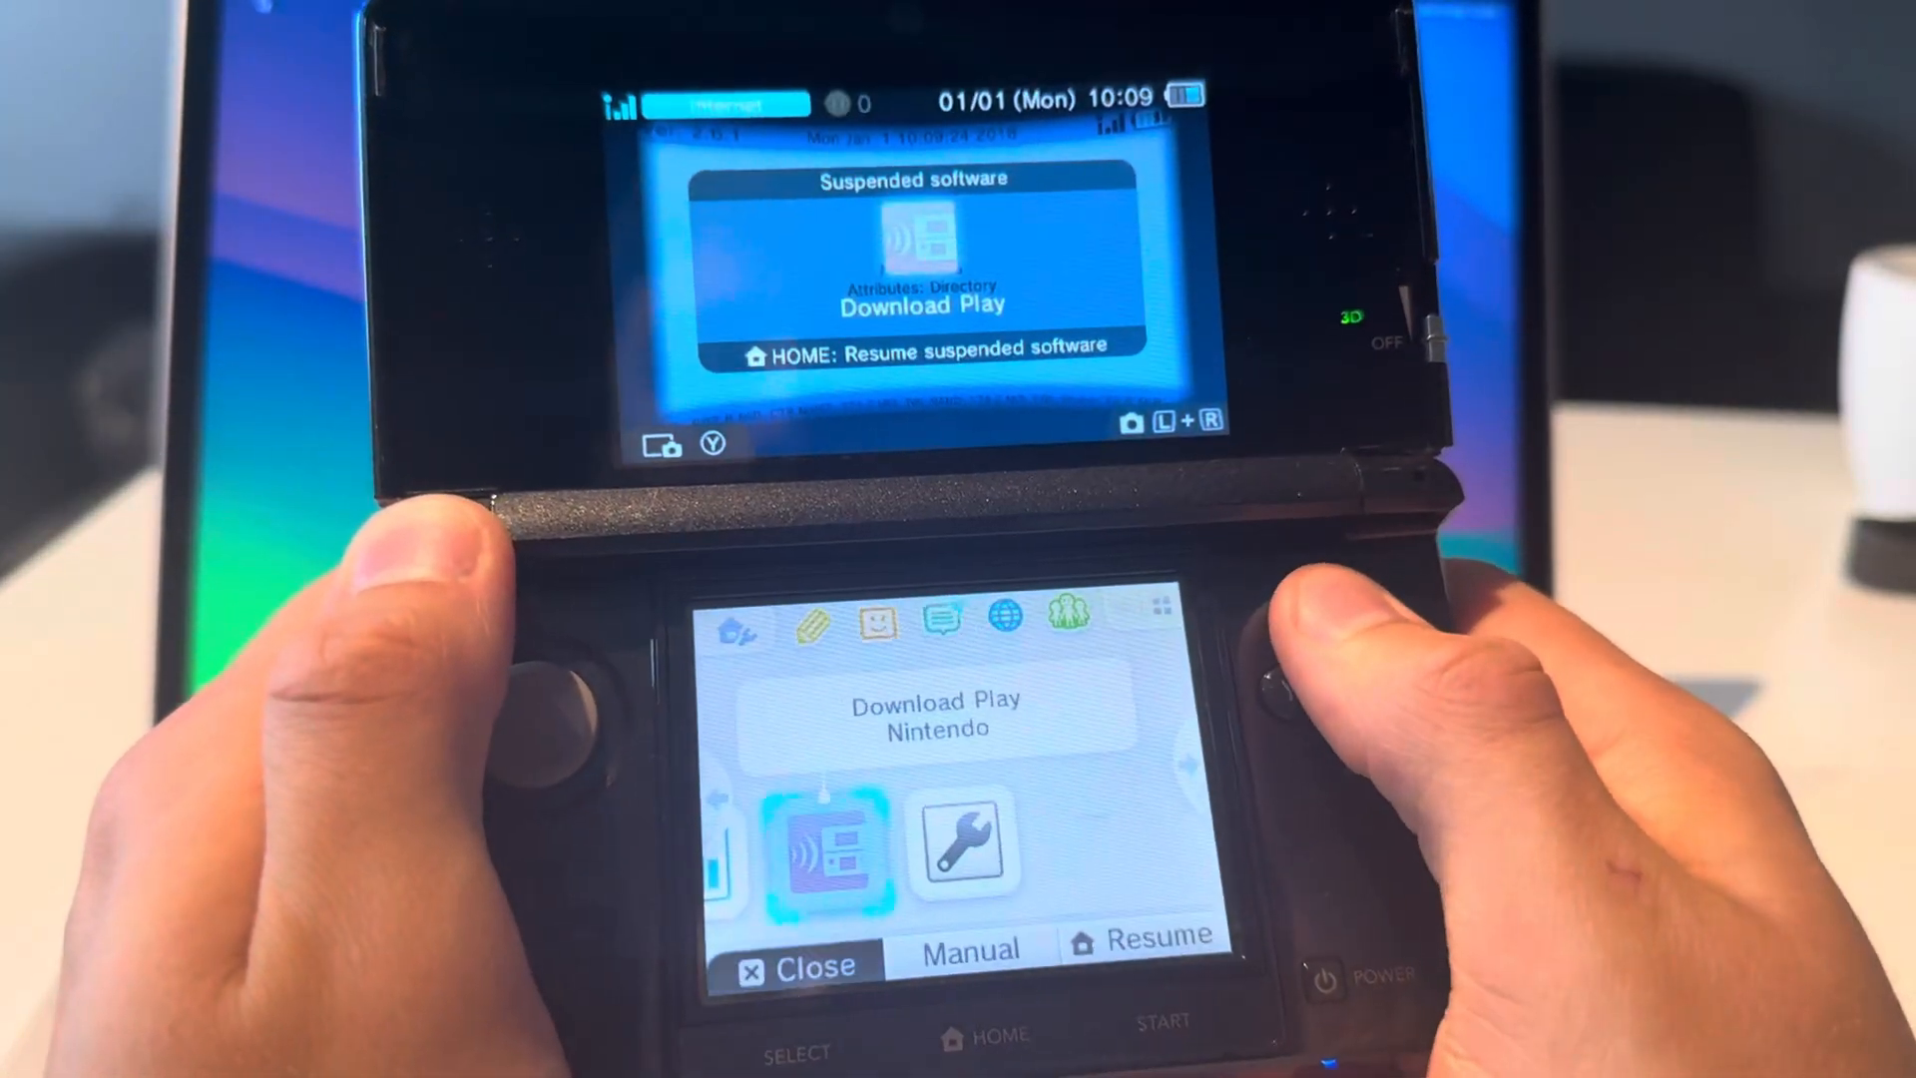
pyautogui.click(797, 966)
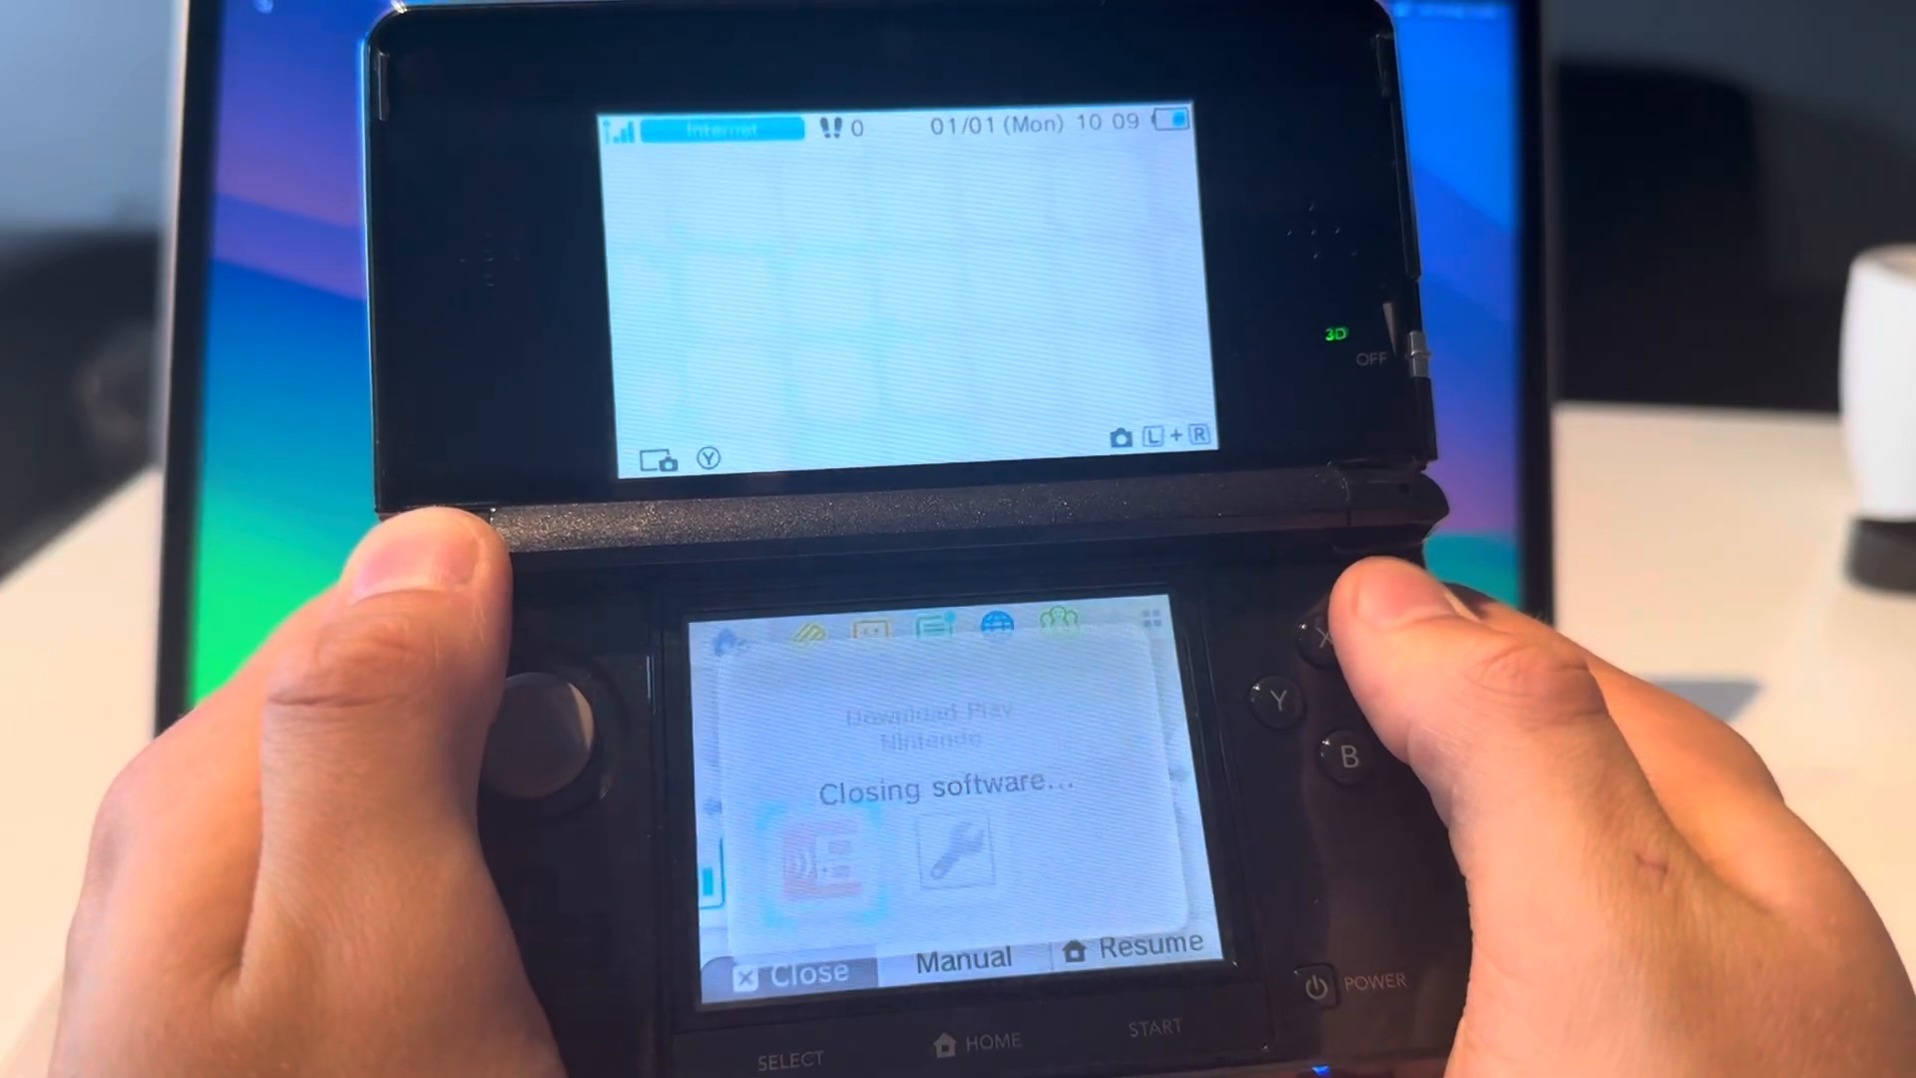